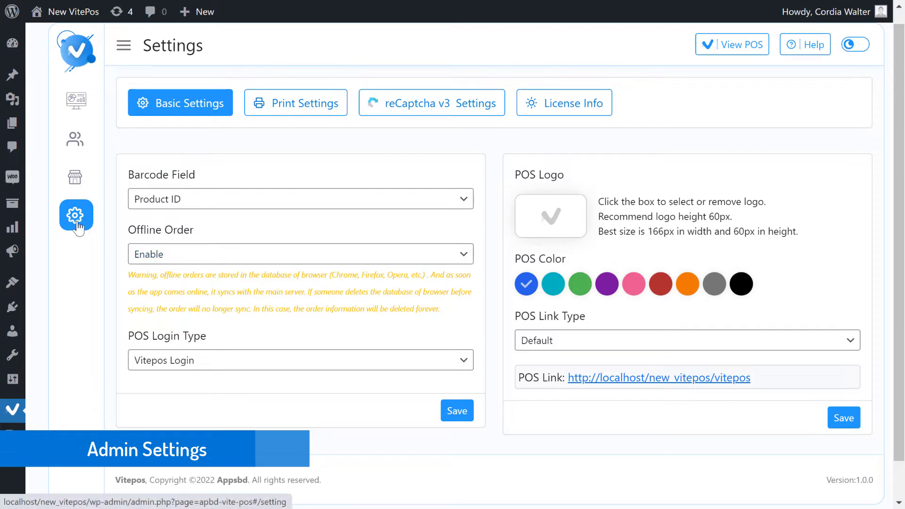
mouse_move(84, 226)
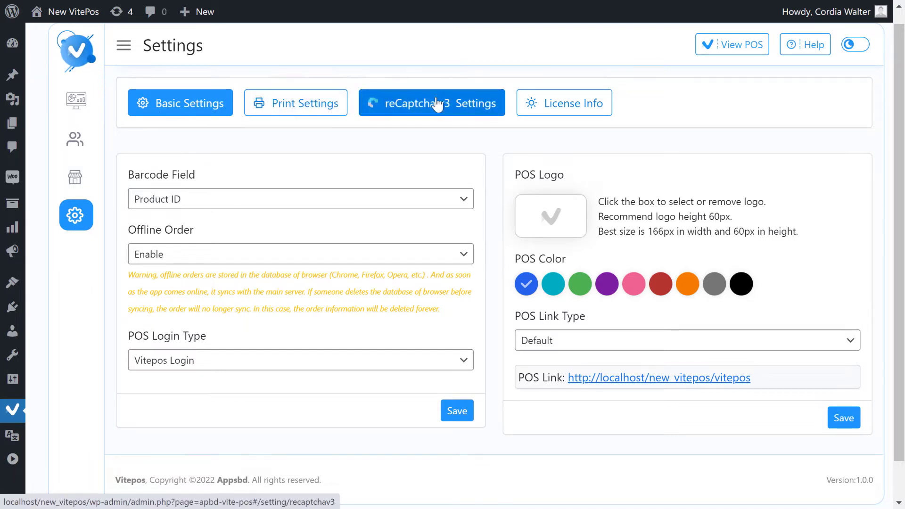
mouse_move(564, 103)
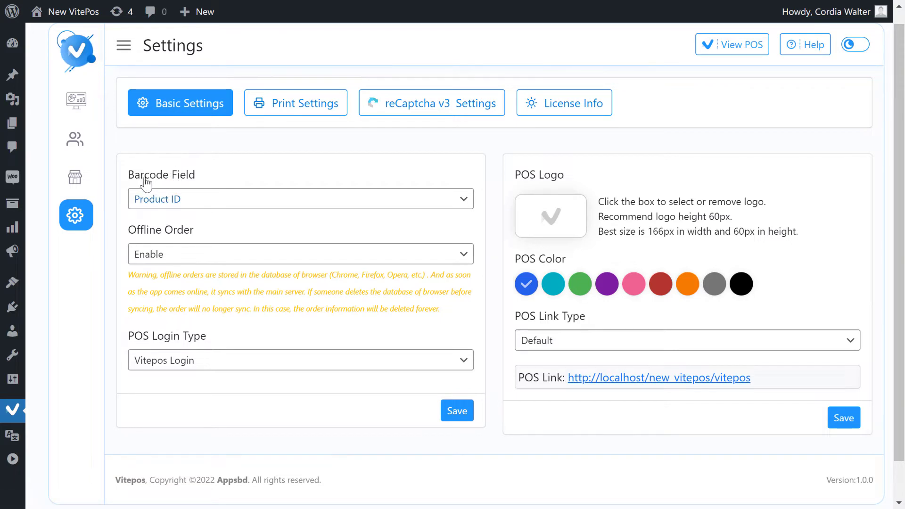
Set the Barcode Field to SKU and save the basic settings
left_click(300, 199)
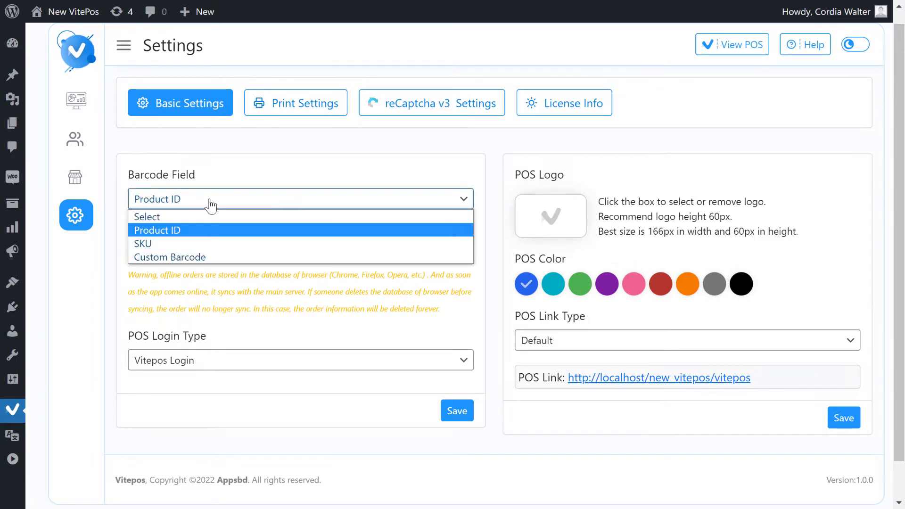
mouse_move(243, 233)
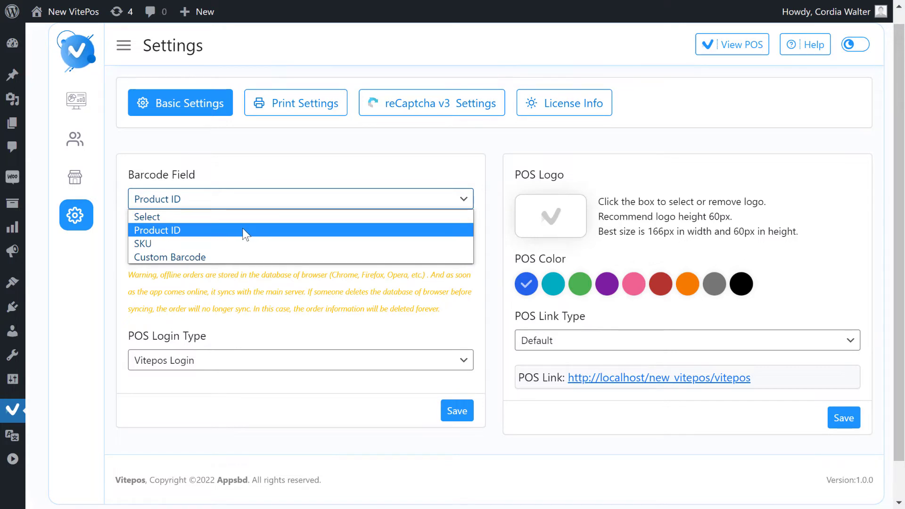
mouse_move(250, 233)
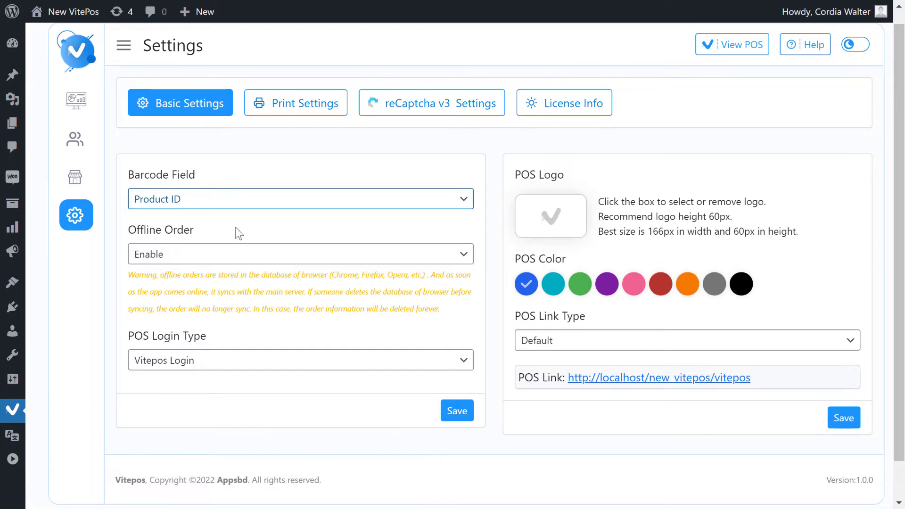
mouse_move(244, 215)
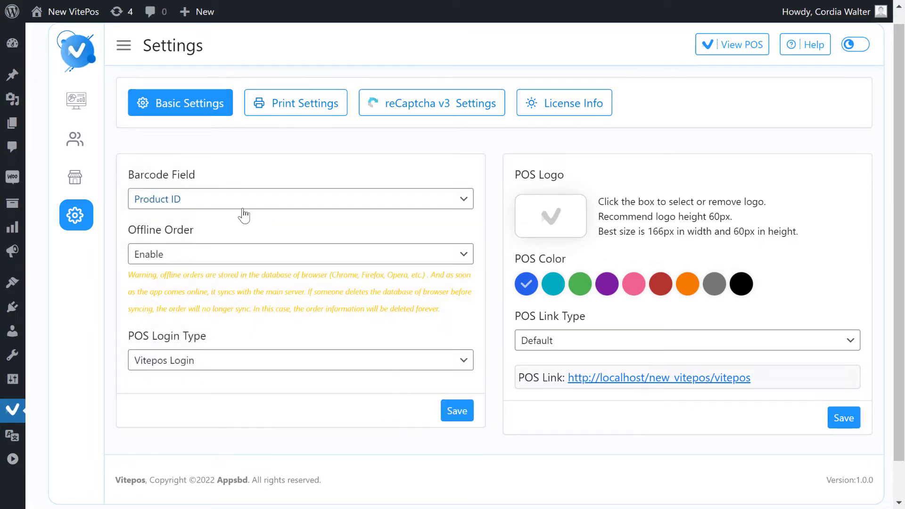
left_click(455, 411)
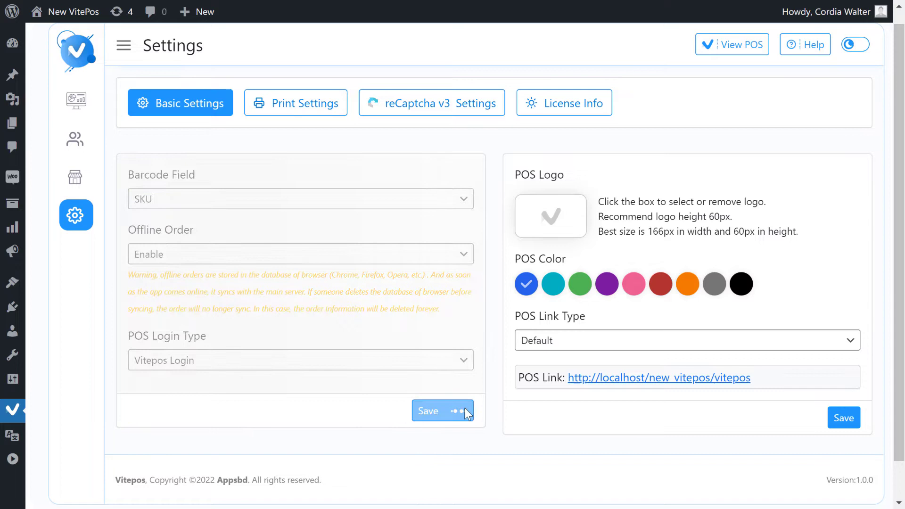
left_click(442, 410)
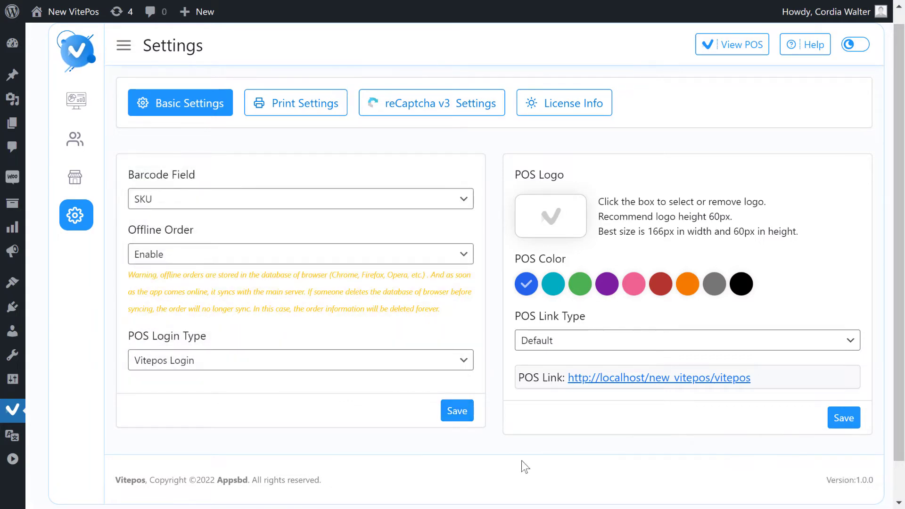
Change the Barcode Field to Custom Barcode and save again
left_click(299, 198)
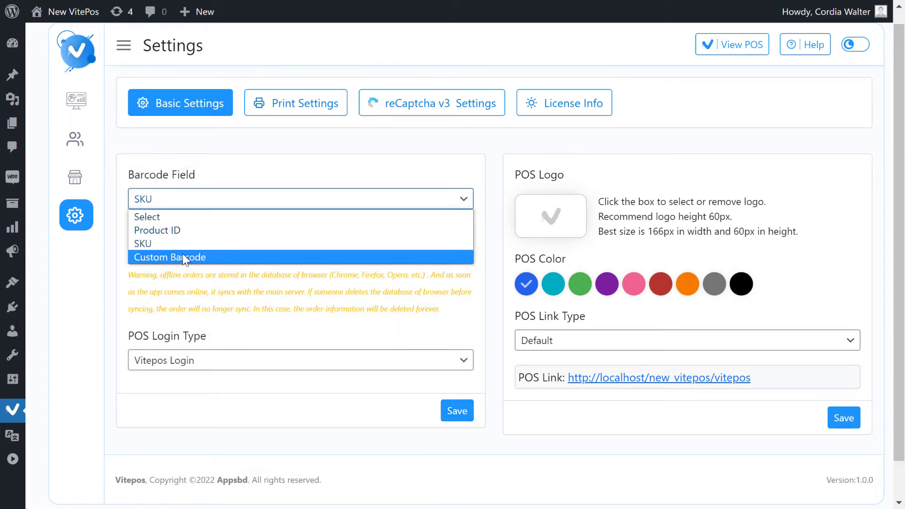
left_click(169, 257)
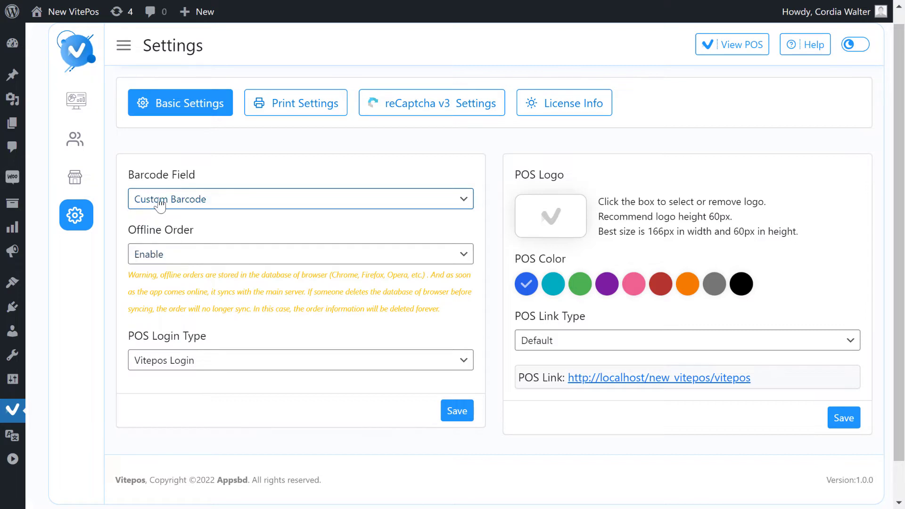
mouse_move(471, 439)
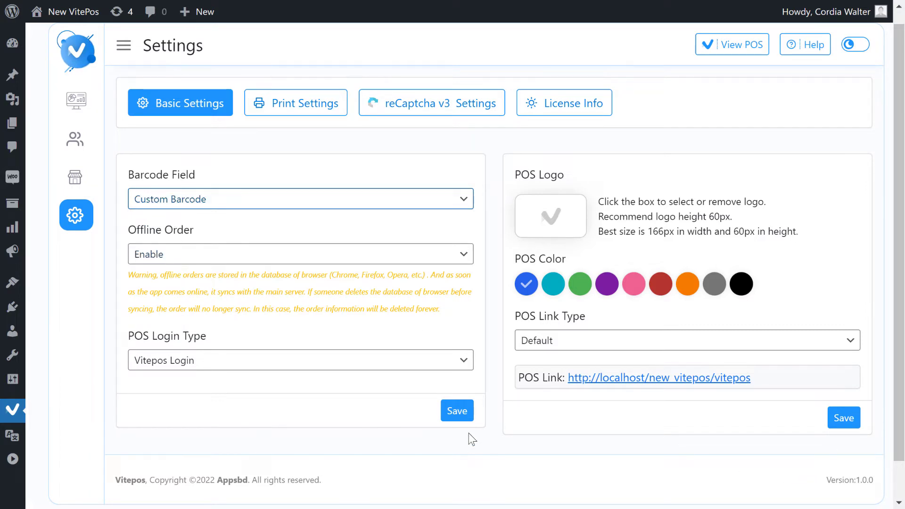
left_click(457, 411)
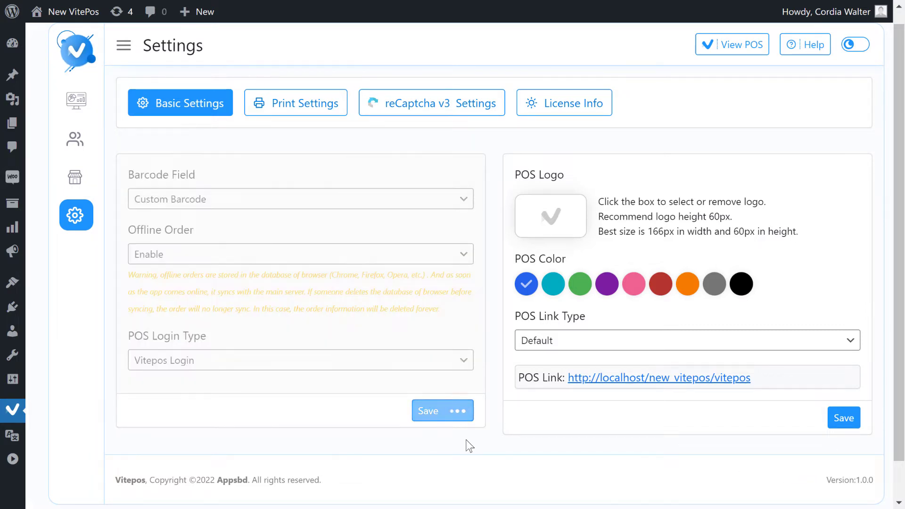
left_click(442, 410)
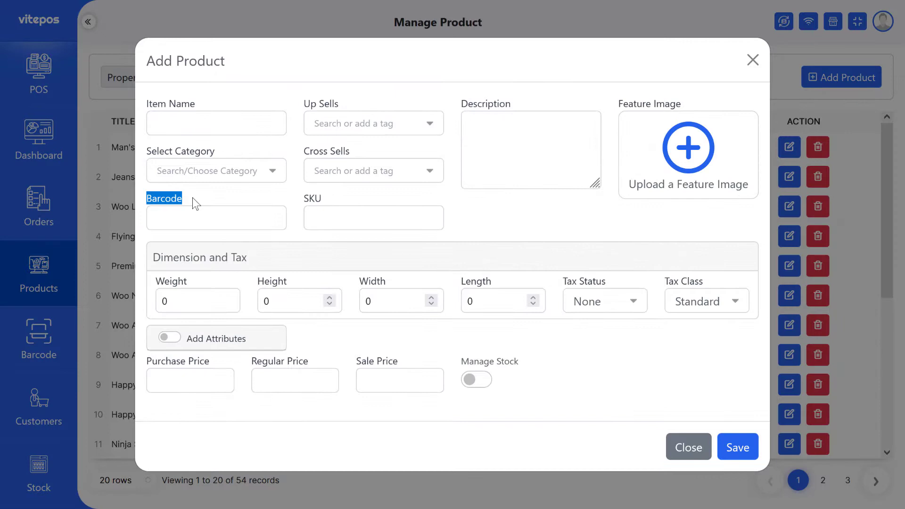
left_click(737, 447)
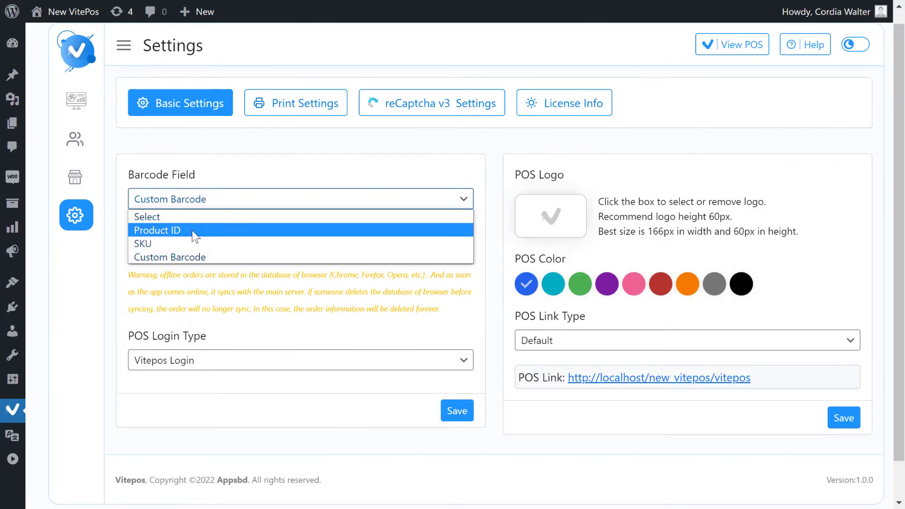
Set Barcode Field to Product ID and save with Offline Order disabled
left_click(156, 229)
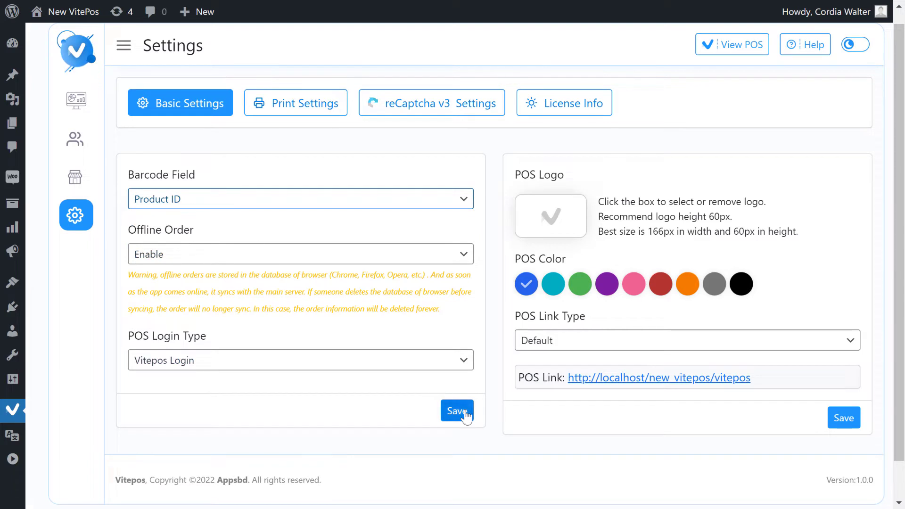
left_click(300, 254)
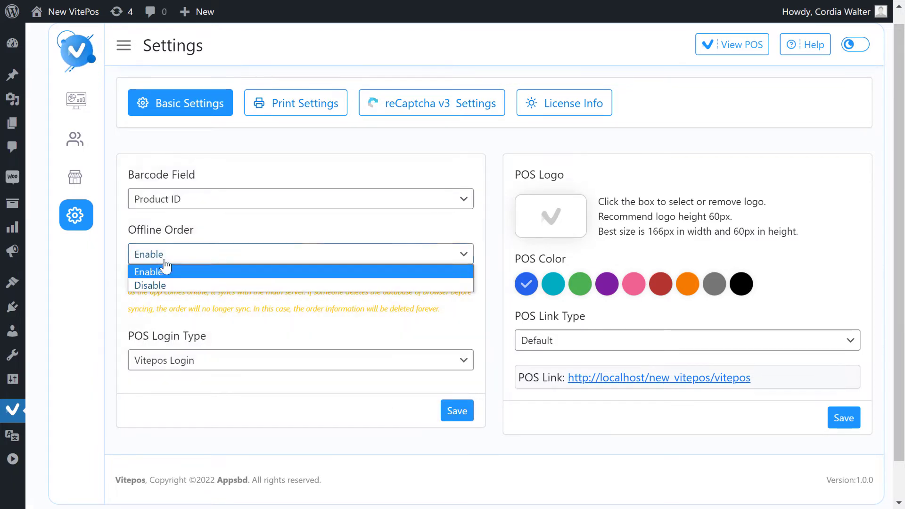
left_click(149, 286)
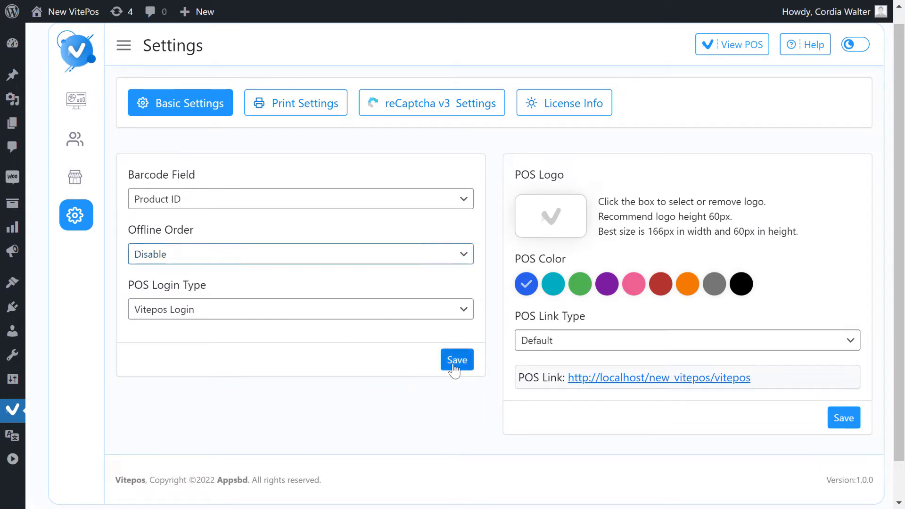
left_click(457, 360)
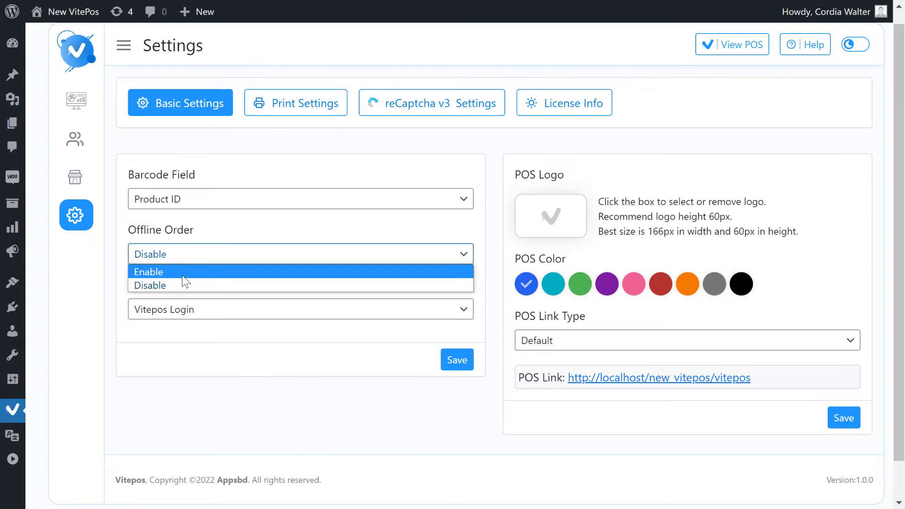
Re-enable Offline Order and save until Saved Successfully appears
left_click(149, 272)
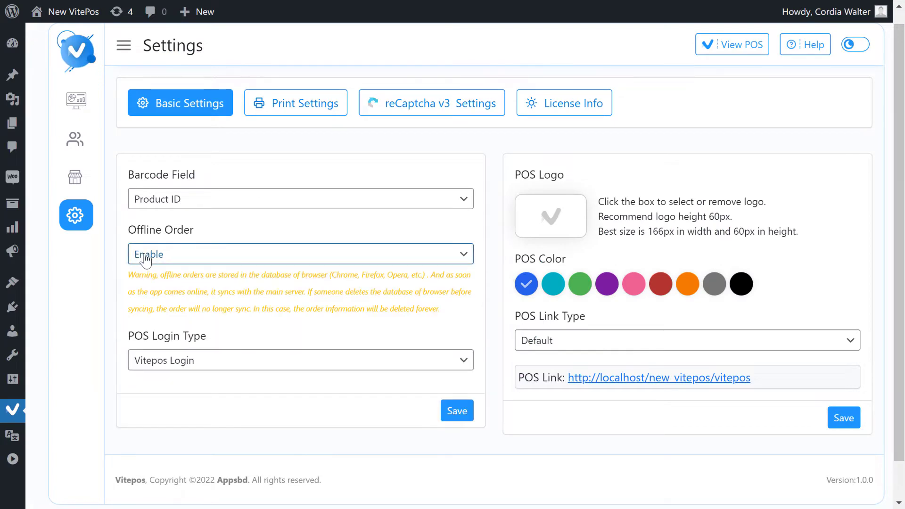
left_click(457, 411)
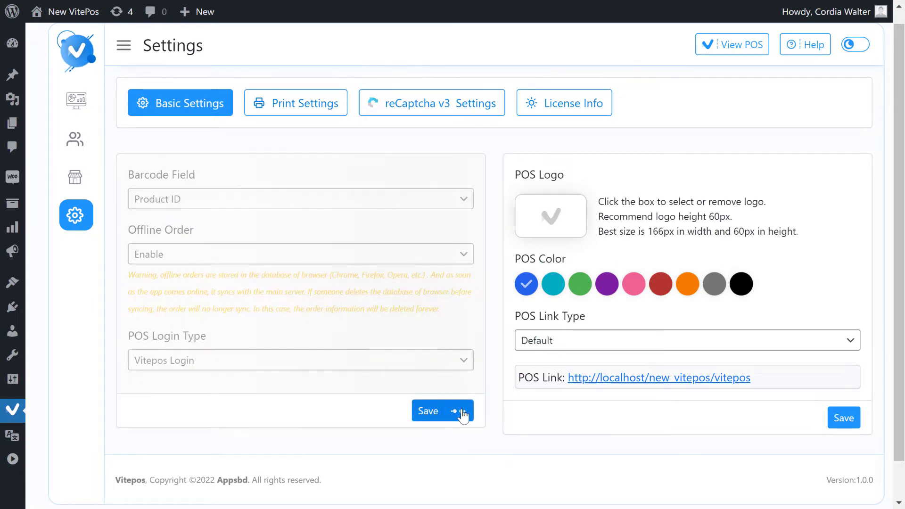
left_click(442, 411)
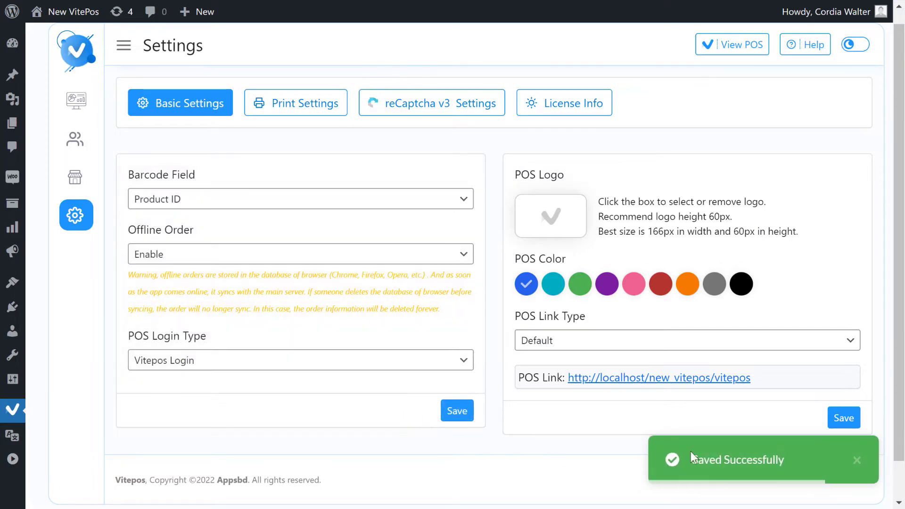
Visit the POS Orders and Barcode pages from the sidebar, then return to the selling screen
left_click(731, 44)
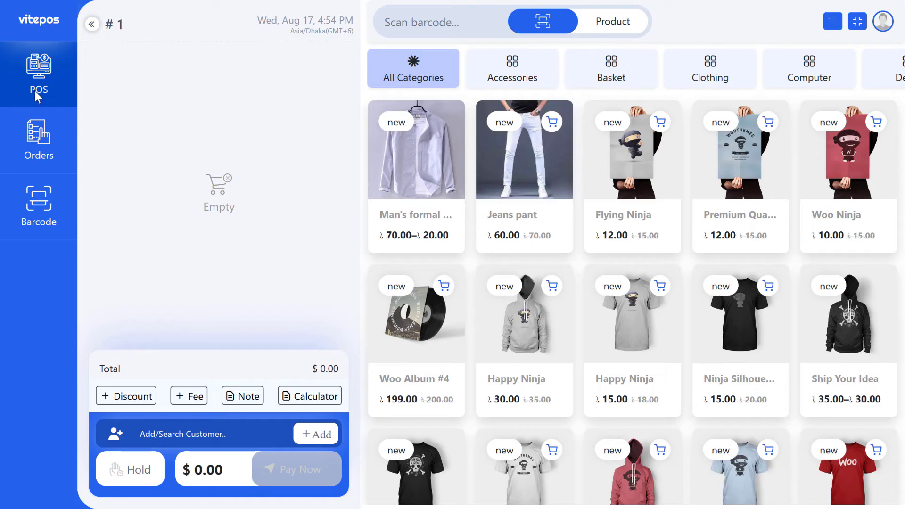
left_click(38, 139)
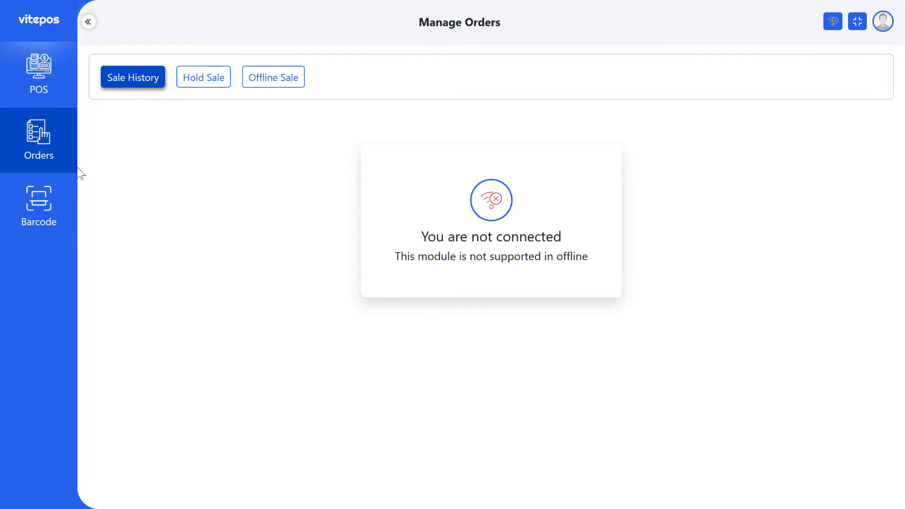
left_click(39, 206)
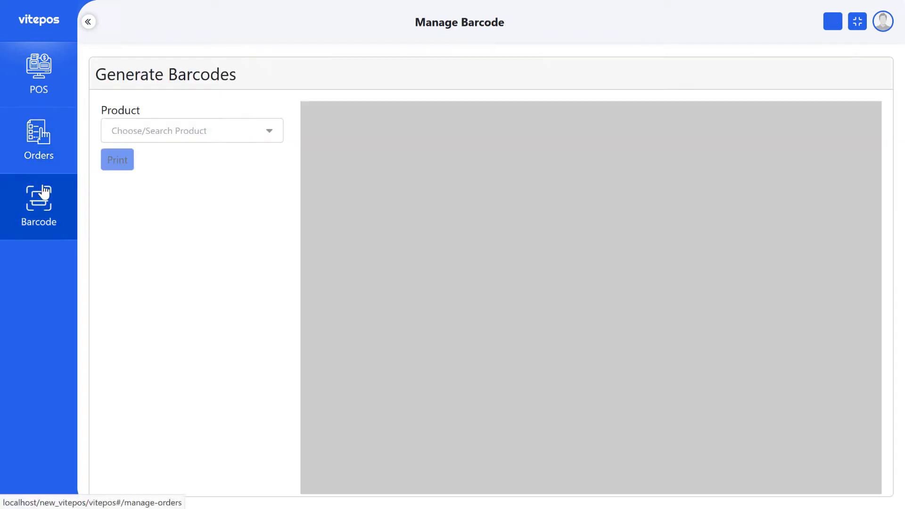
left_click(39, 70)
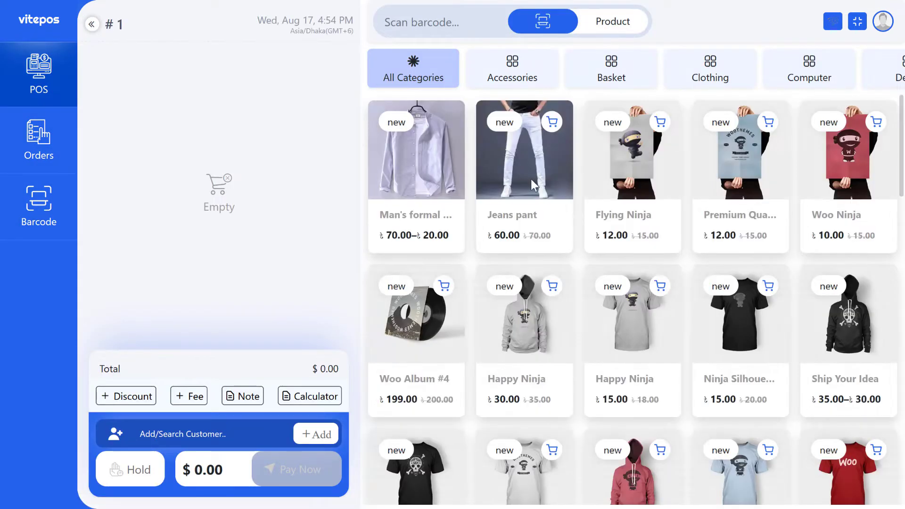
Add Jeans pant, Flying Ninja, Premium Quality and Woo Ninja for a $94.00 checkout
left_click(296, 469)
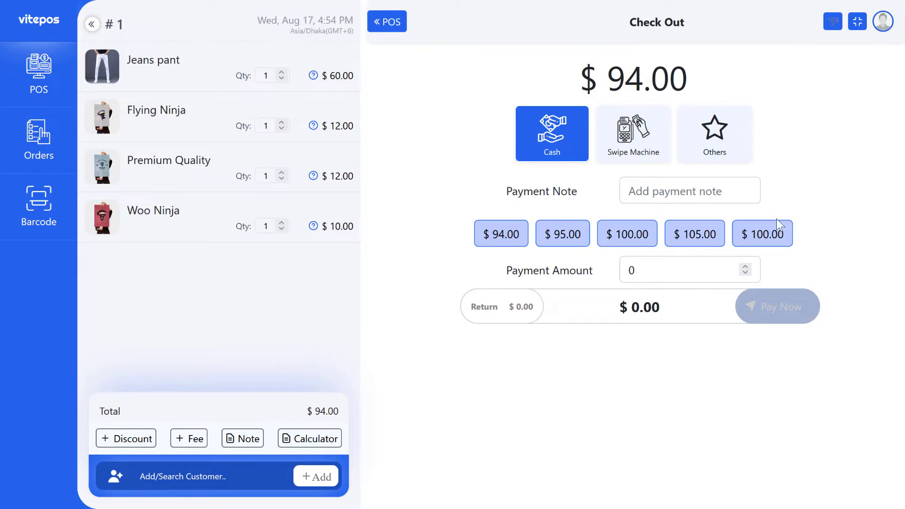
left_click(39, 140)
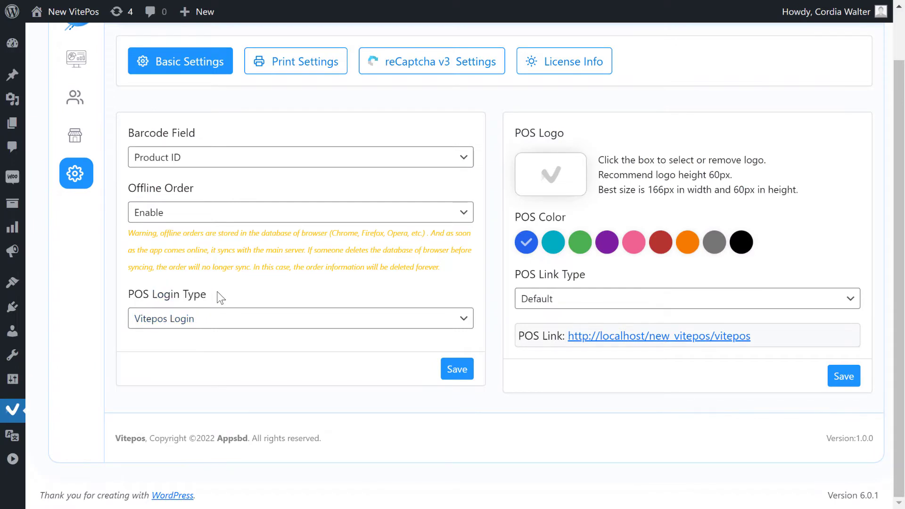
mouse_move(208, 324)
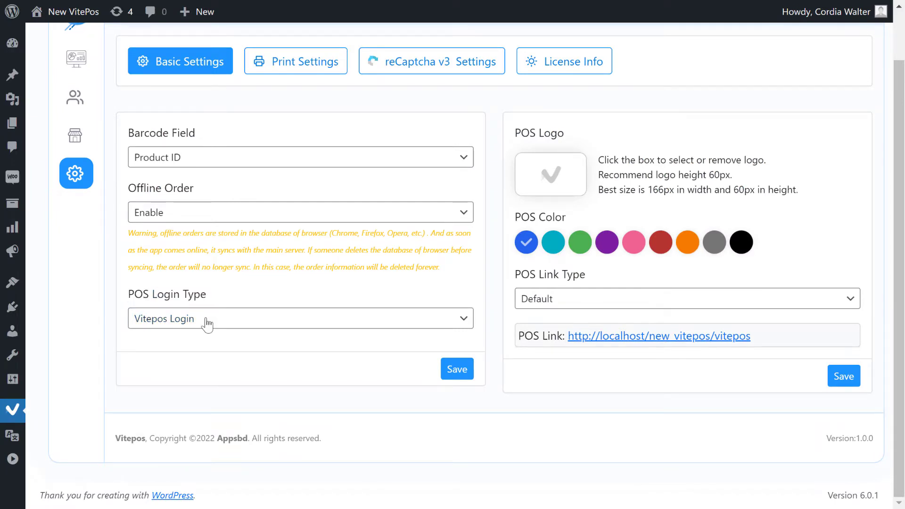
Set POS Login Type to WordPress Login with a blank login URL and save
left_click(300, 318)
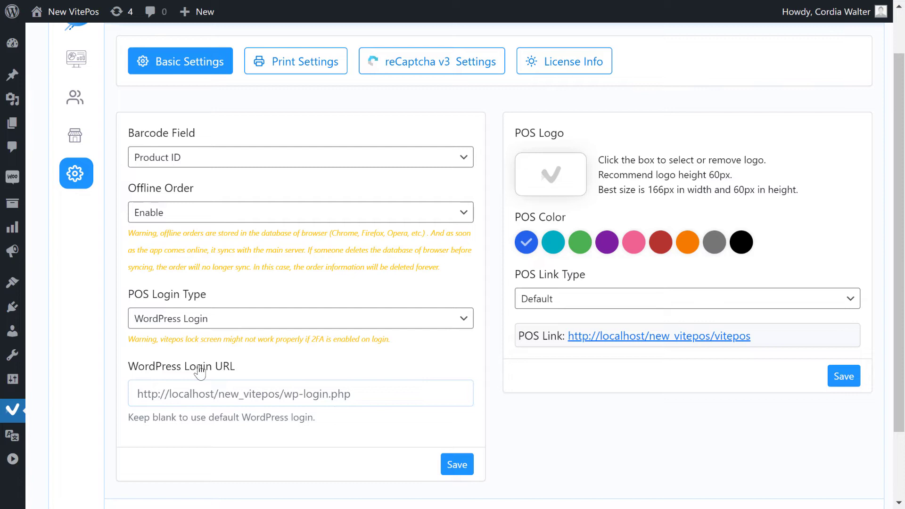
mouse_move(165, 369)
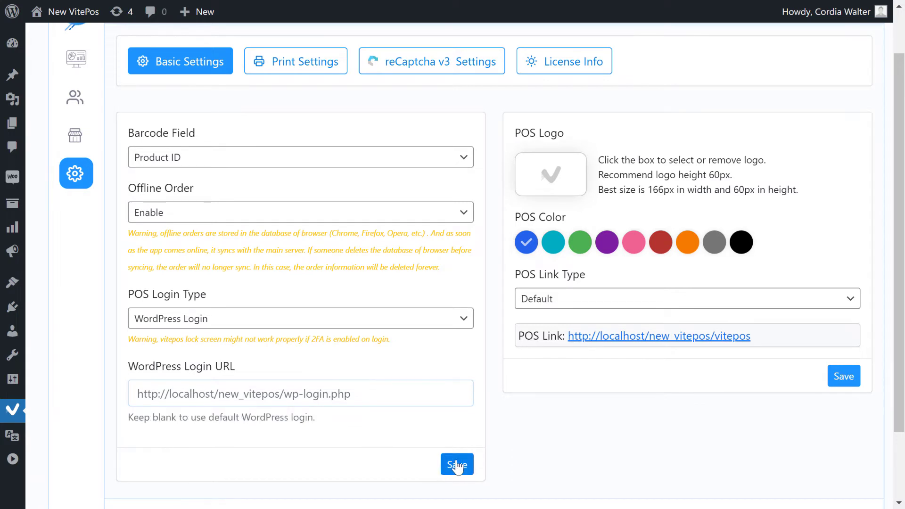
left_click(457, 465)
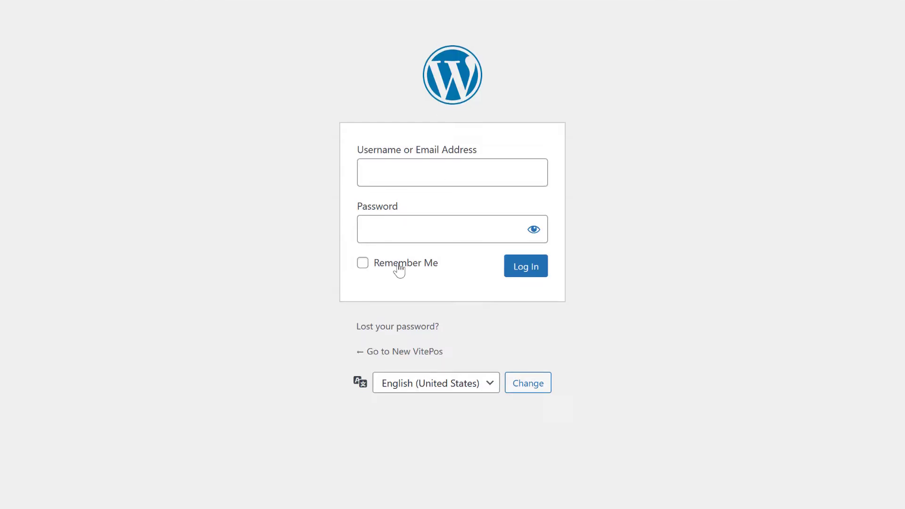
Log in to the POS via WordPress and pick a counter for Rosa's Book Shelf
left_click(524, 266)
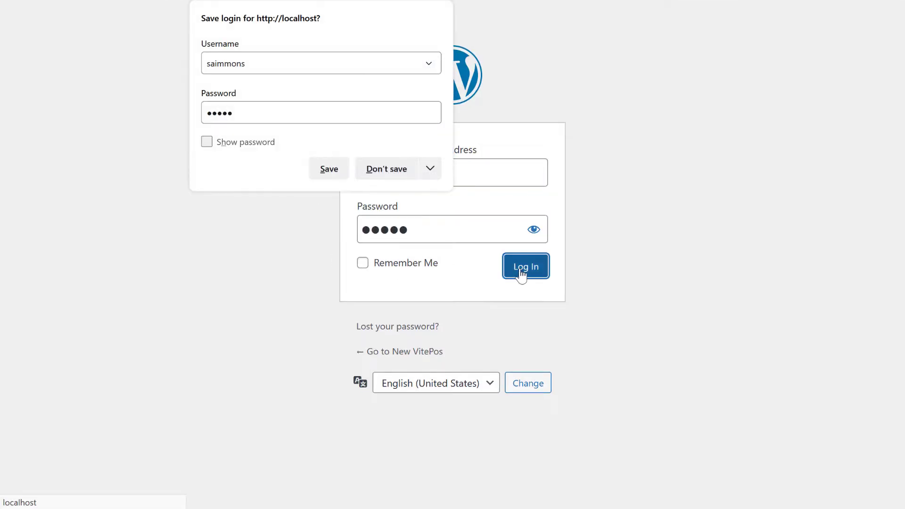
left_click(524, 265)
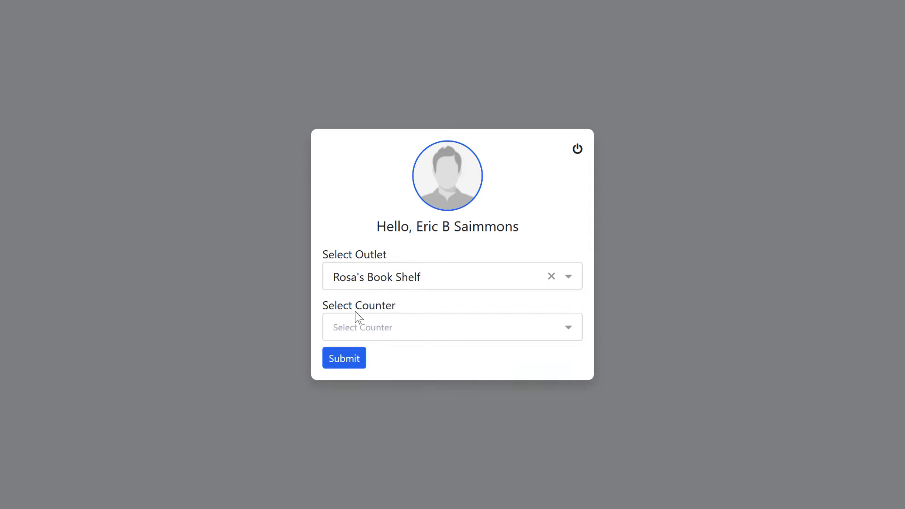
left_click(343, 358)
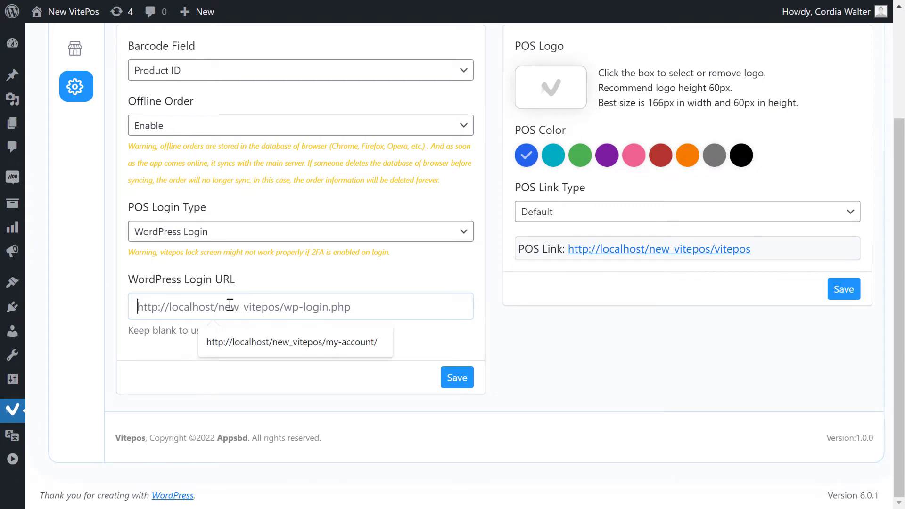
left_click(294, 342)
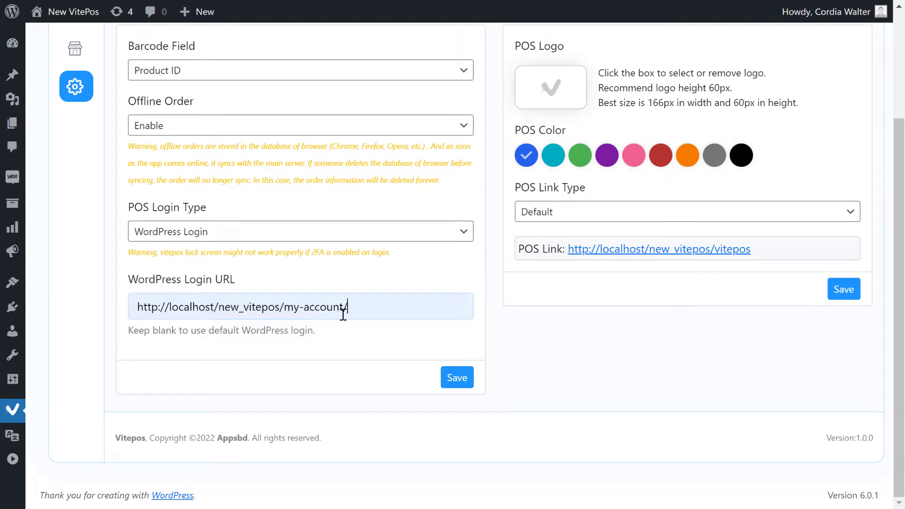
left_click(456, 377)
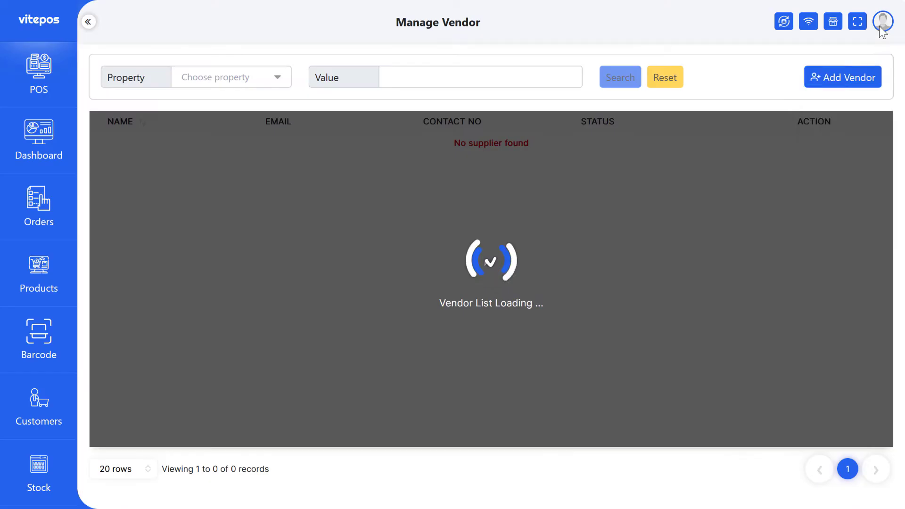
left_click(882, 22)
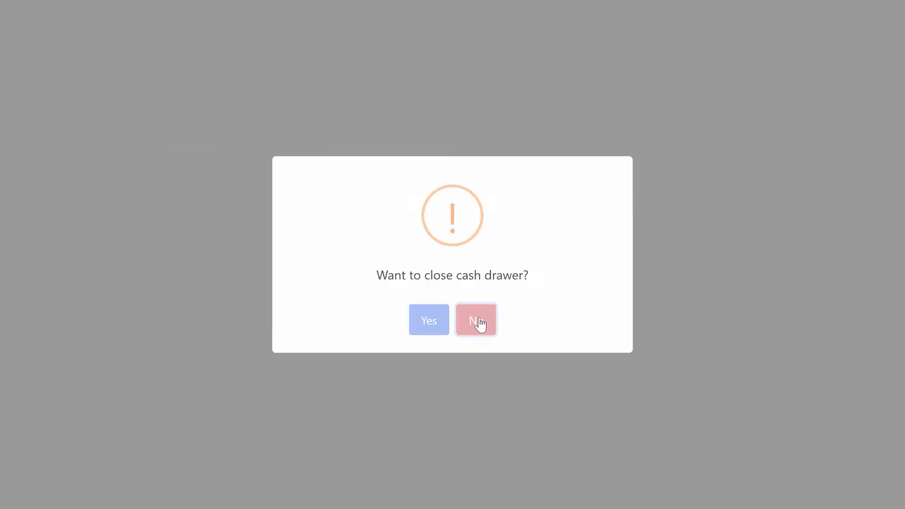
left_click(475, 320)
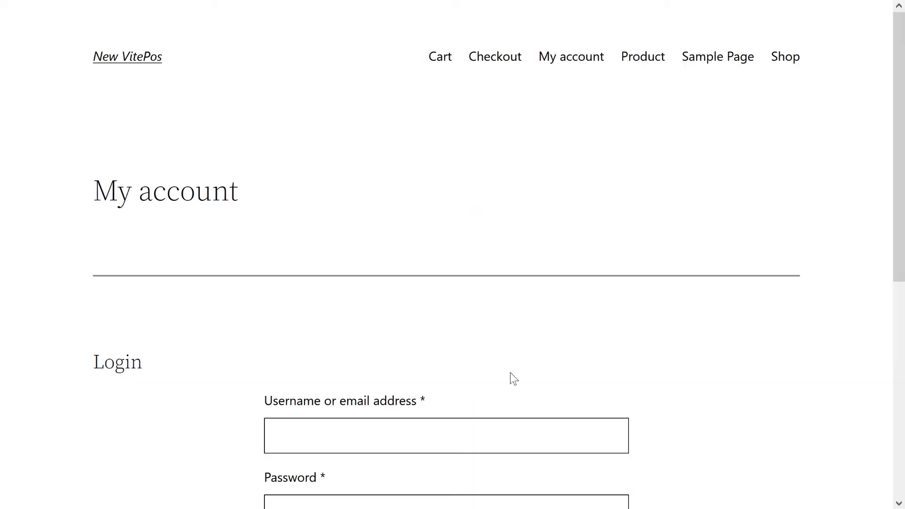
scroll("down", 3)
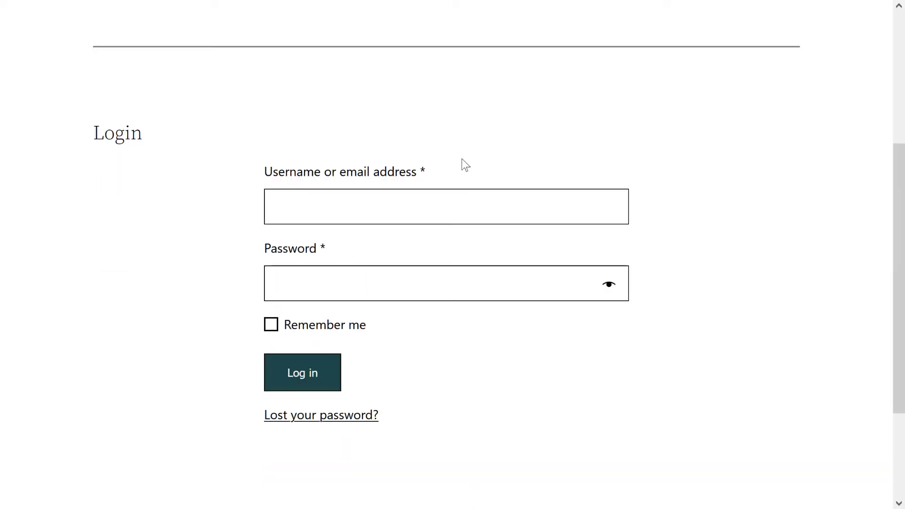
type("saimmons")
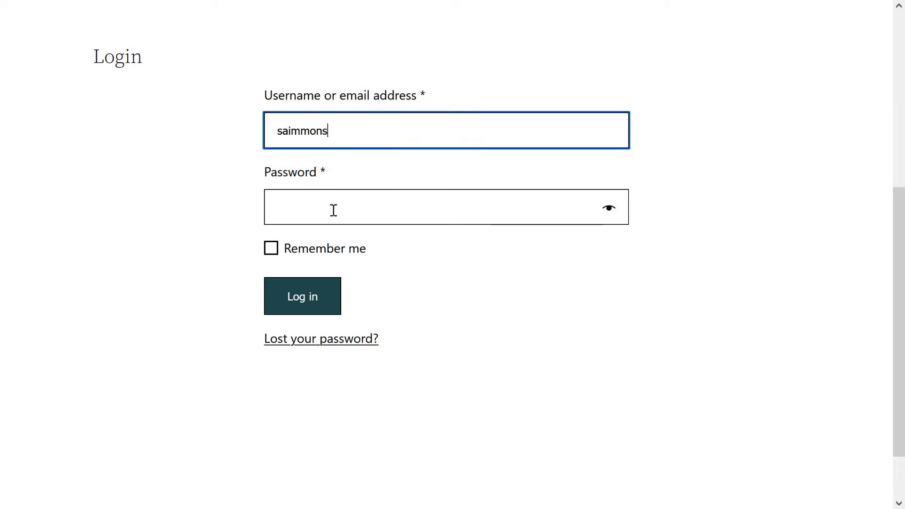
left_click(302, 296)
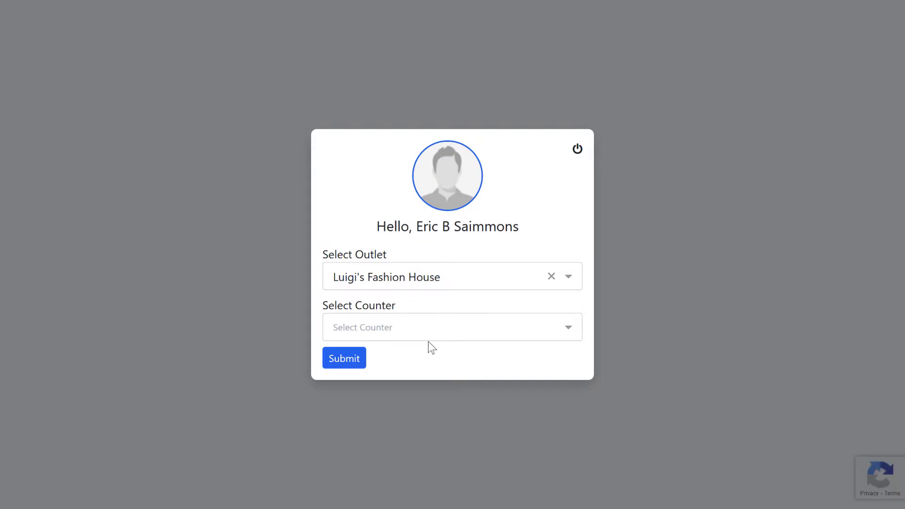
left_click(343, 357)
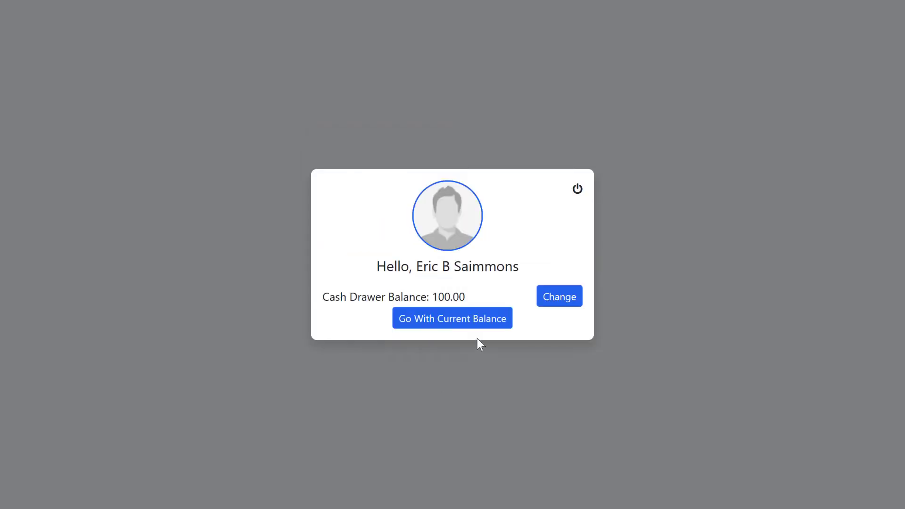
left_click(452, 318)
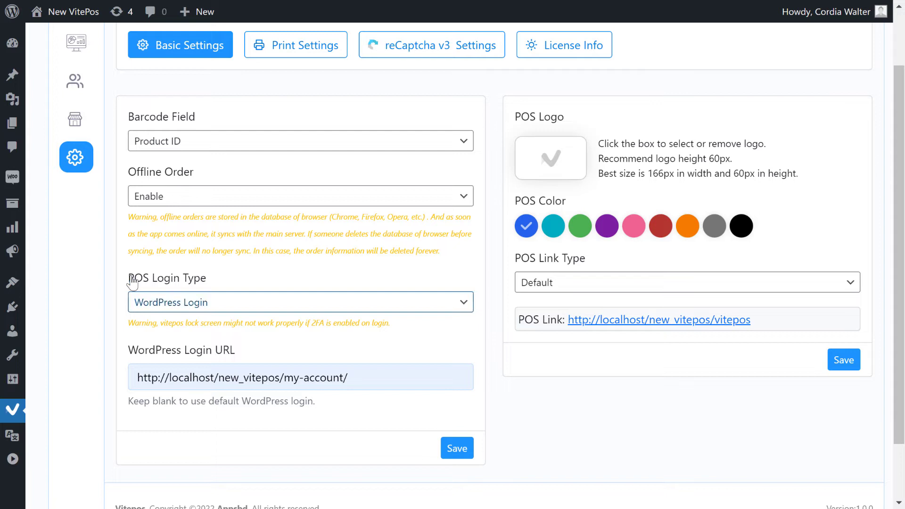
Set POS Login Type to Vitepos Login, save, and reopen the POS
left_click(299, 301)
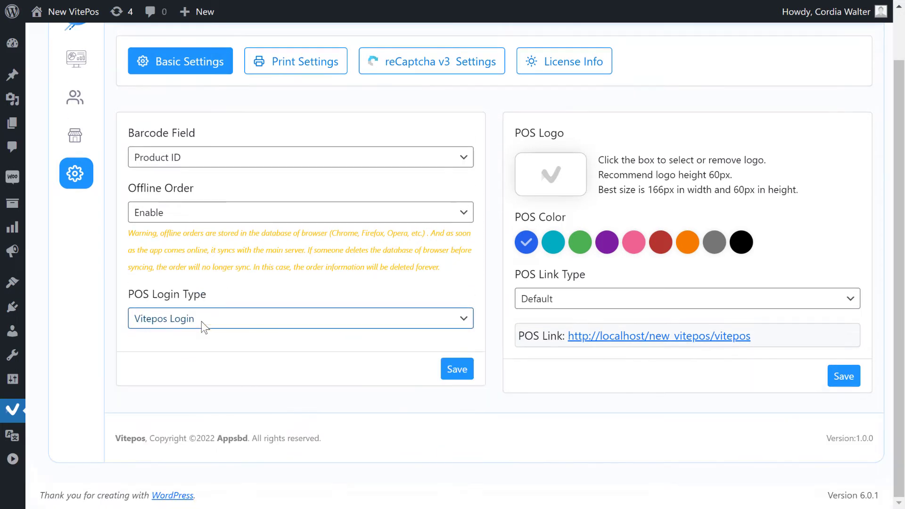
left_click(457, 369)
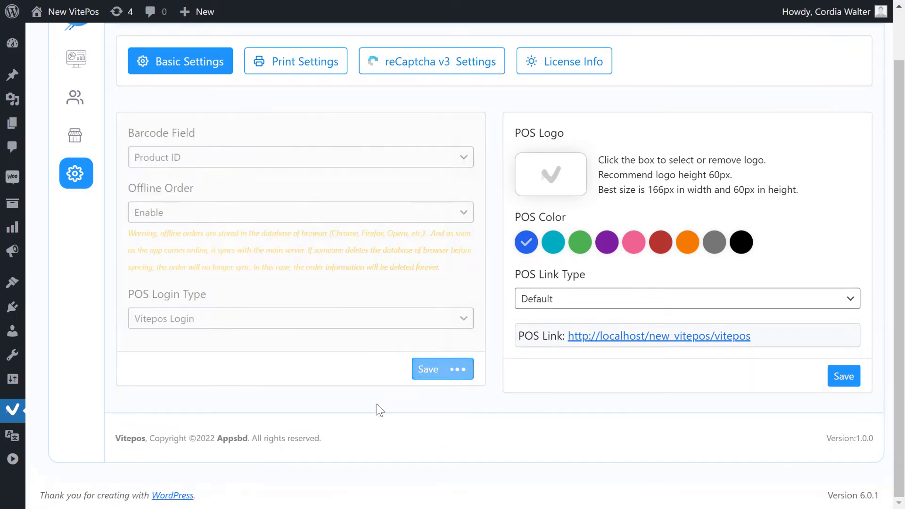
left_click(442, 369)
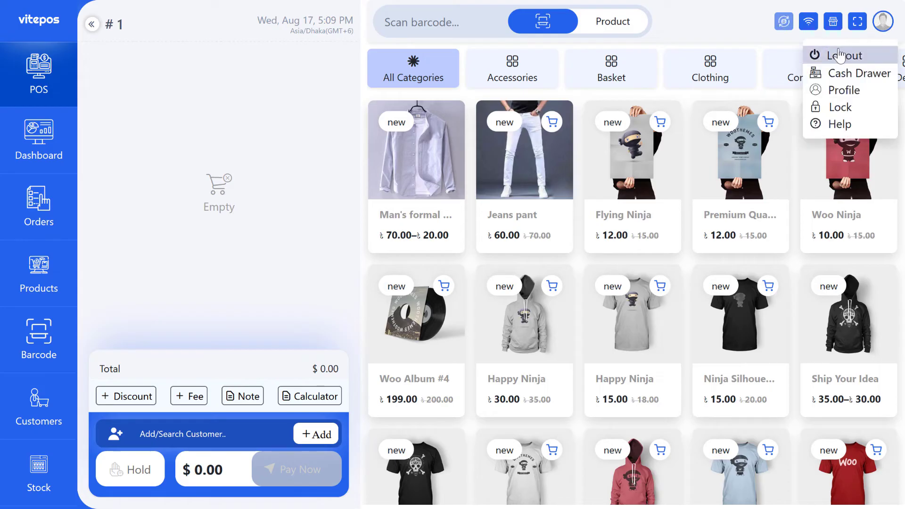
Log out, sign in on the Vitepos page and confirm Luigi's Fashion House, Women's Corner
left_click(861, 74)
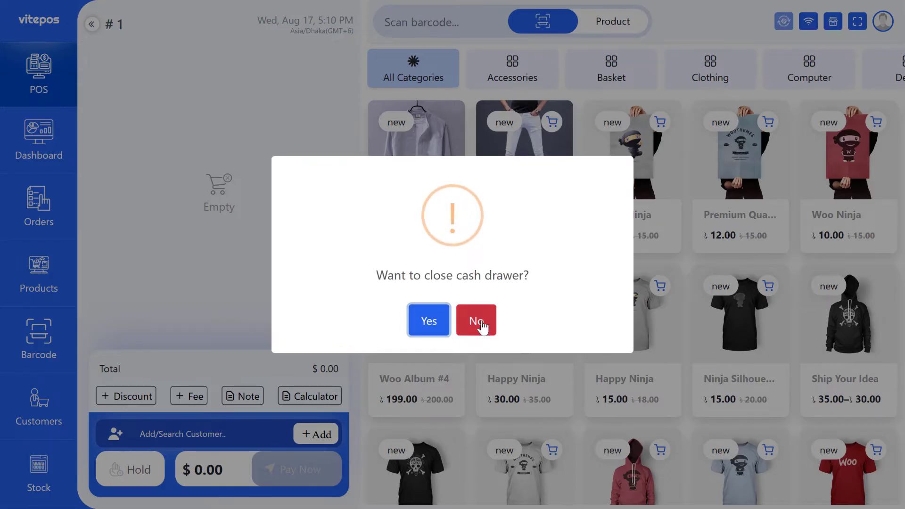
left_click(428, 320)
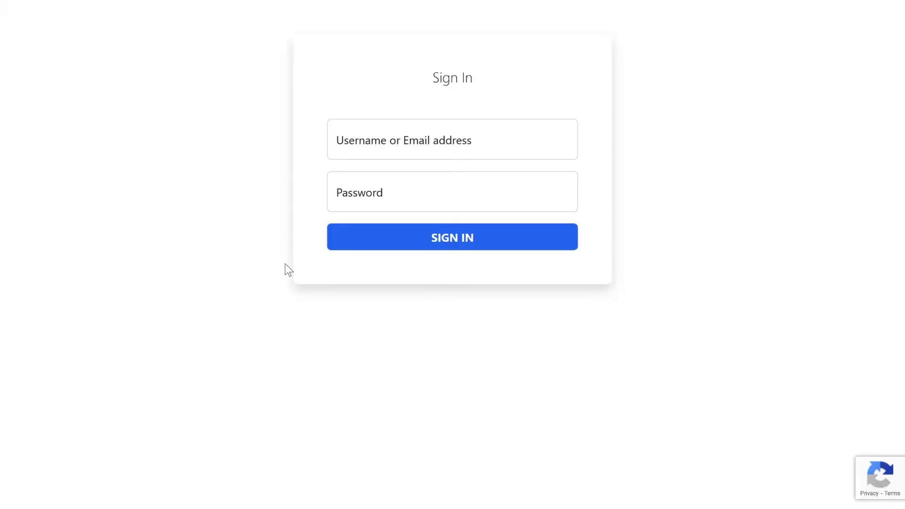
mouse_move(461, 77)
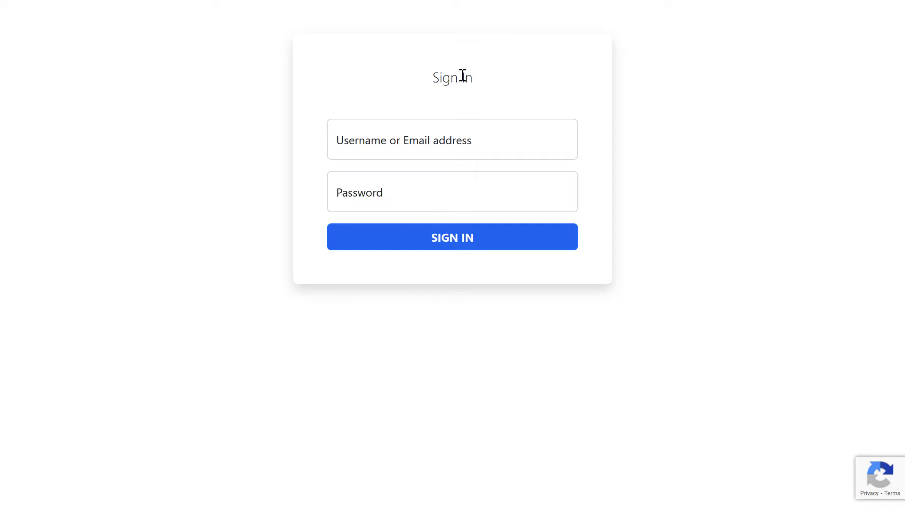
left_click(452, 237)
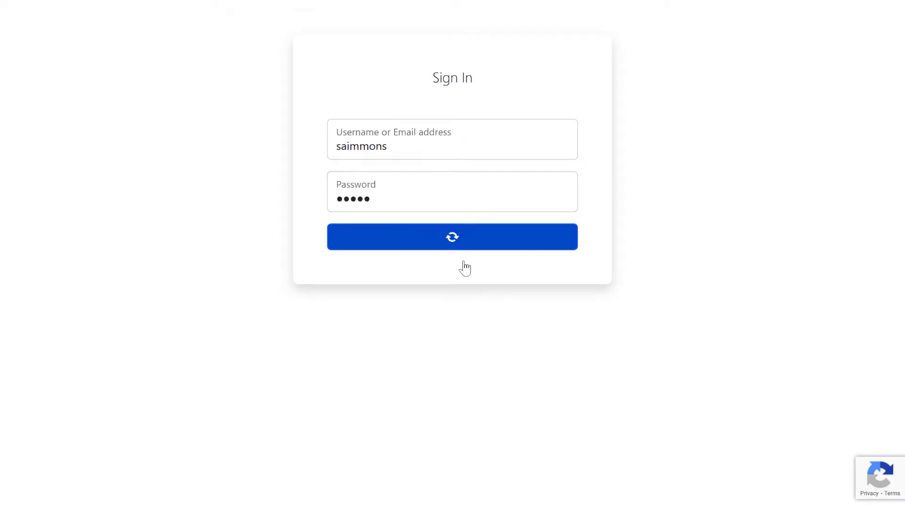
left_click(452, 237)
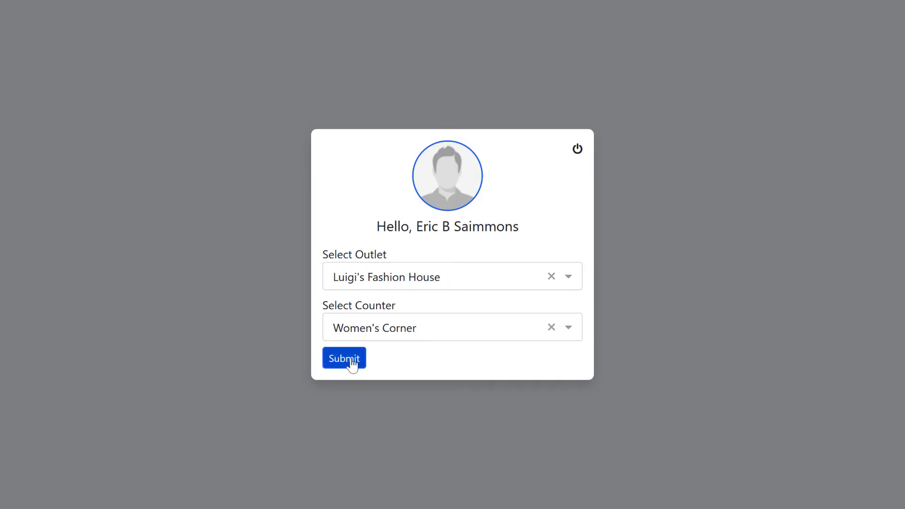
left_click(344, 358)
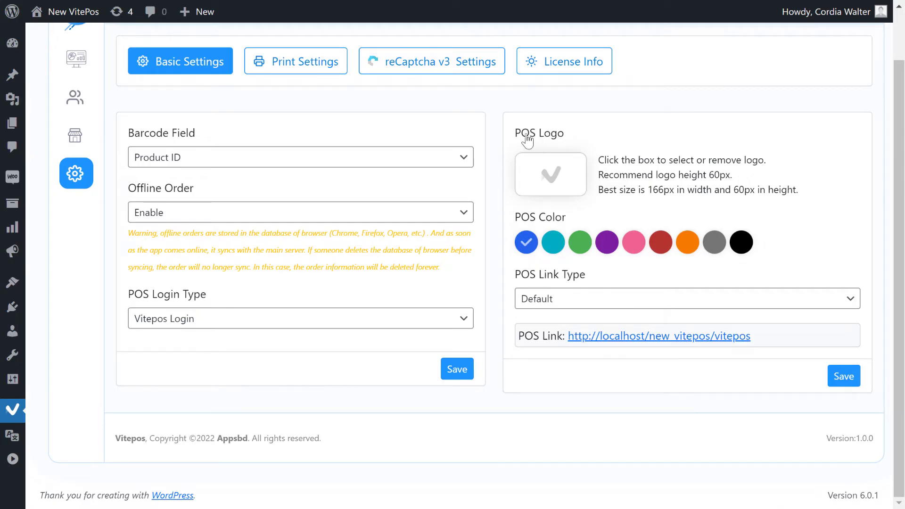
Save the cropped Vite pos screenshot as the POS logo, then remove it again
left_click(548, 175)
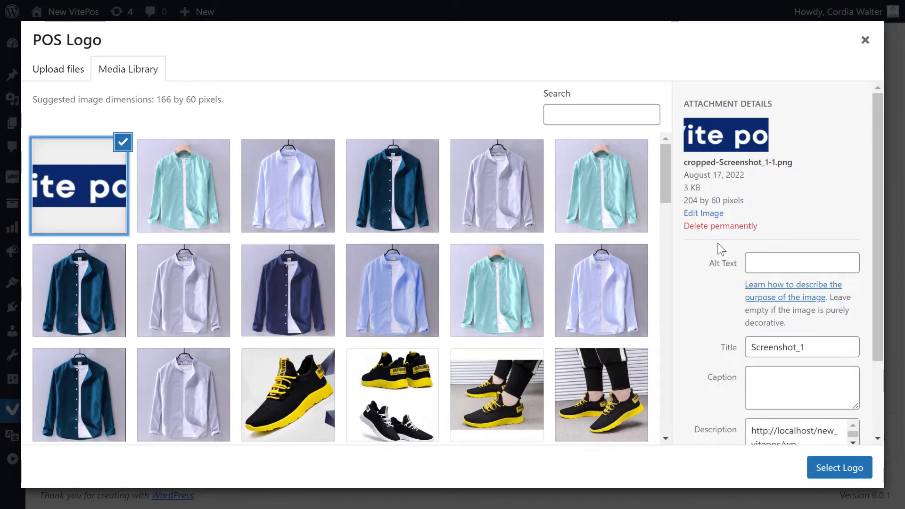
left_click(839, 467)
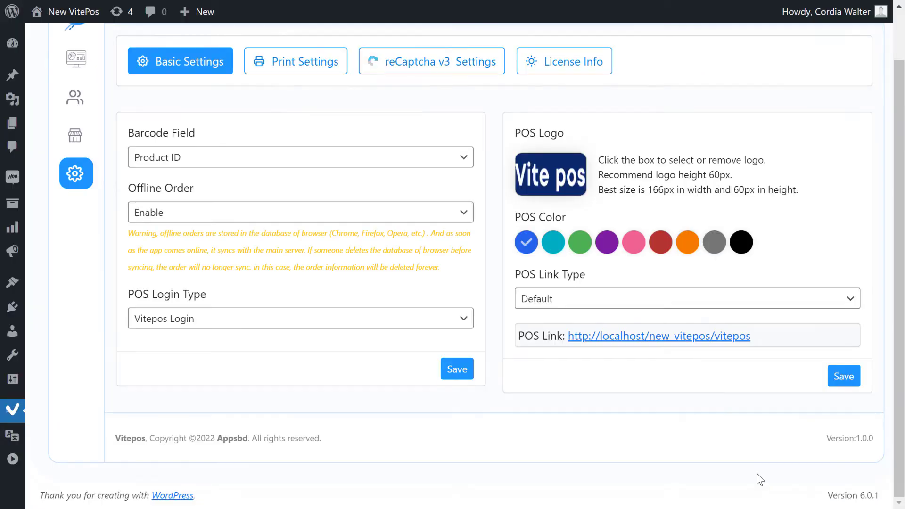
mouse_move(843, 375)
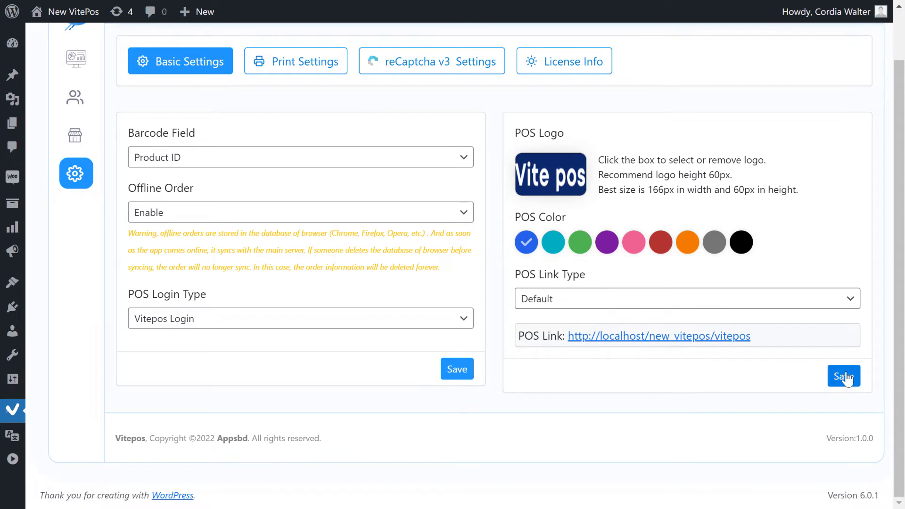
left_click(843, 376)
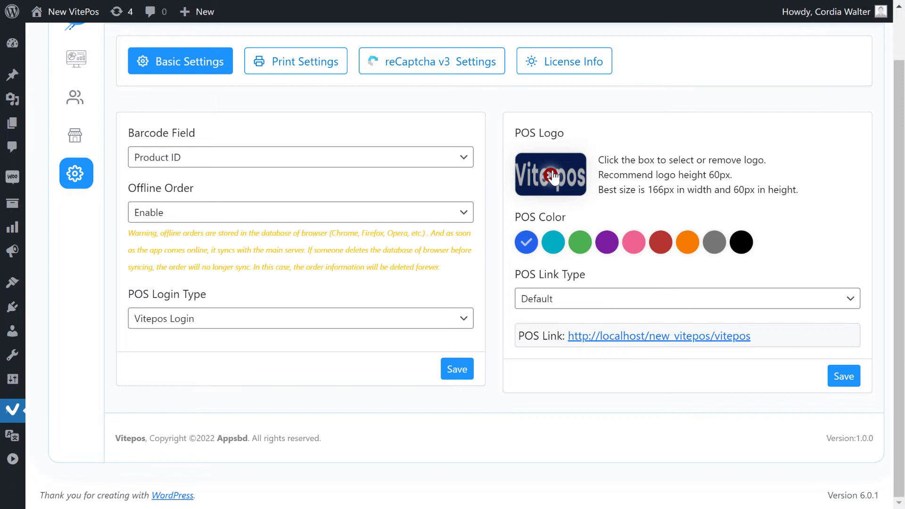
left_click(550, 174)
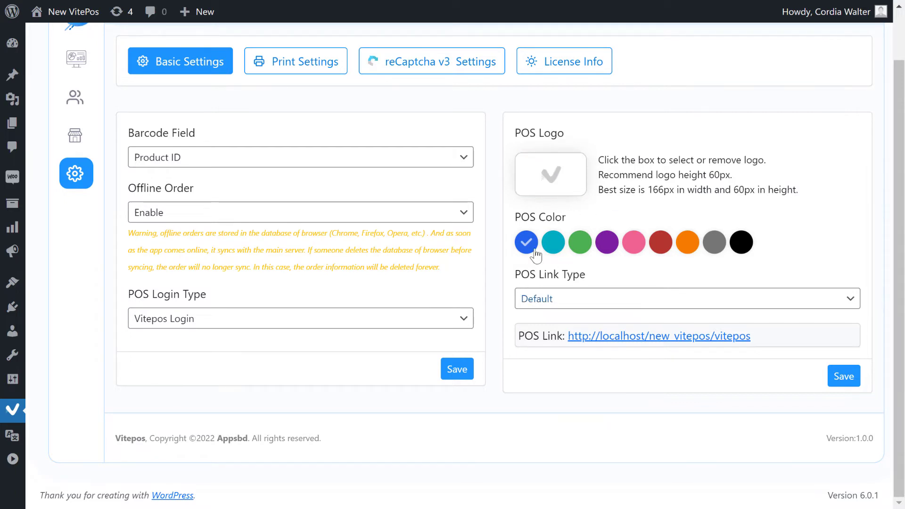
mouse_move(589, 216)
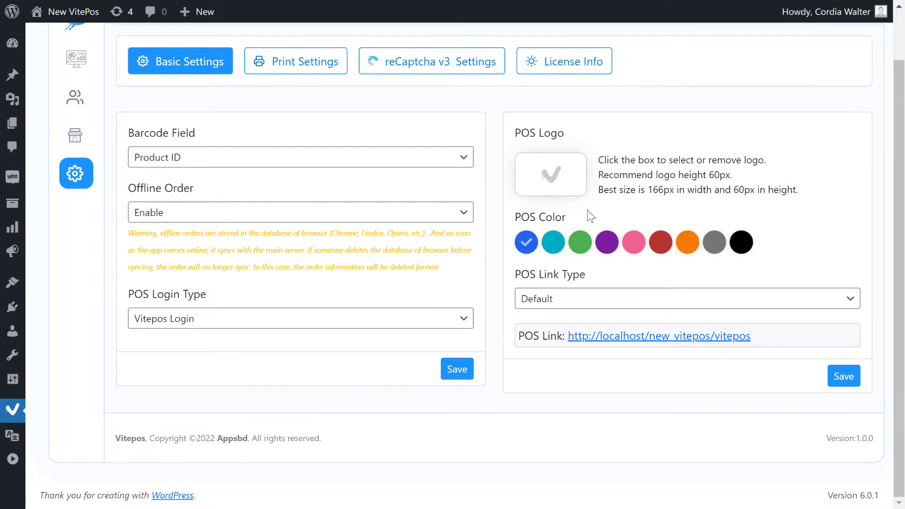
Try purple, pink and orange as the POS colour and save the choice
left_click(553, 242)
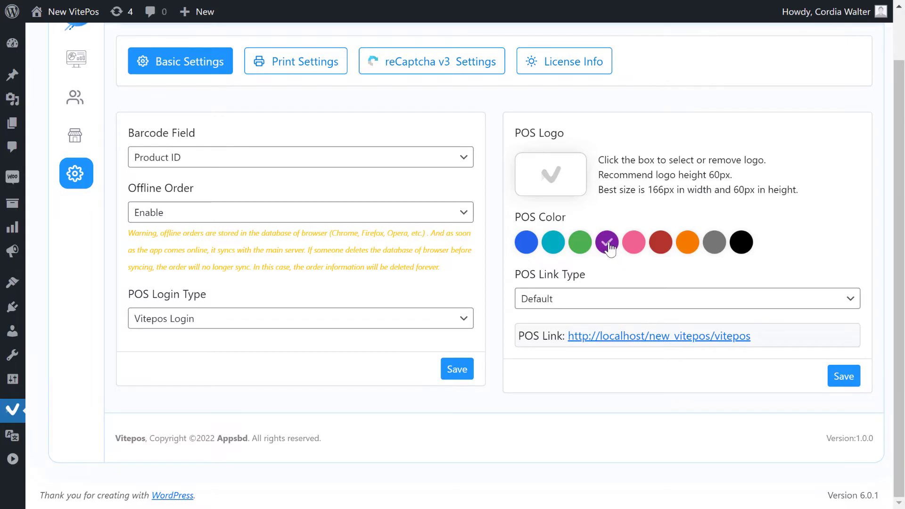
left_click(843, 375)
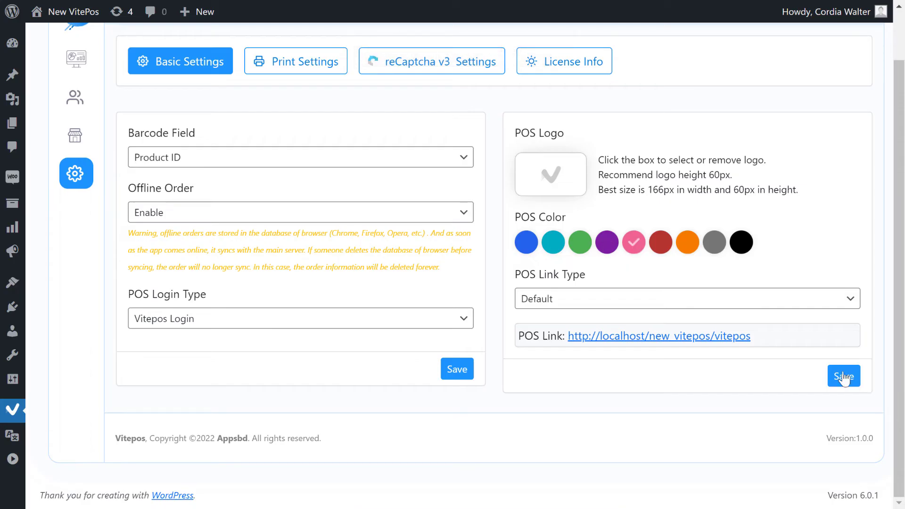
left_click(843, 376)
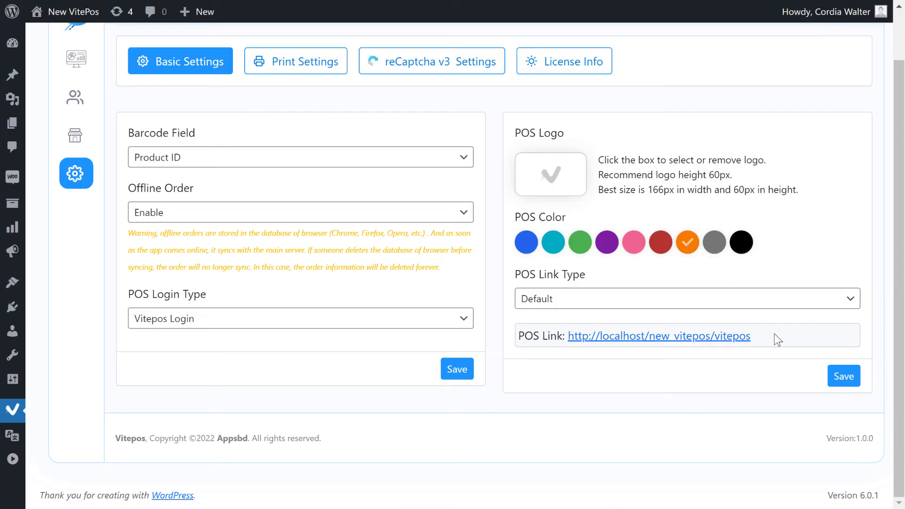
left_click(843, 376)
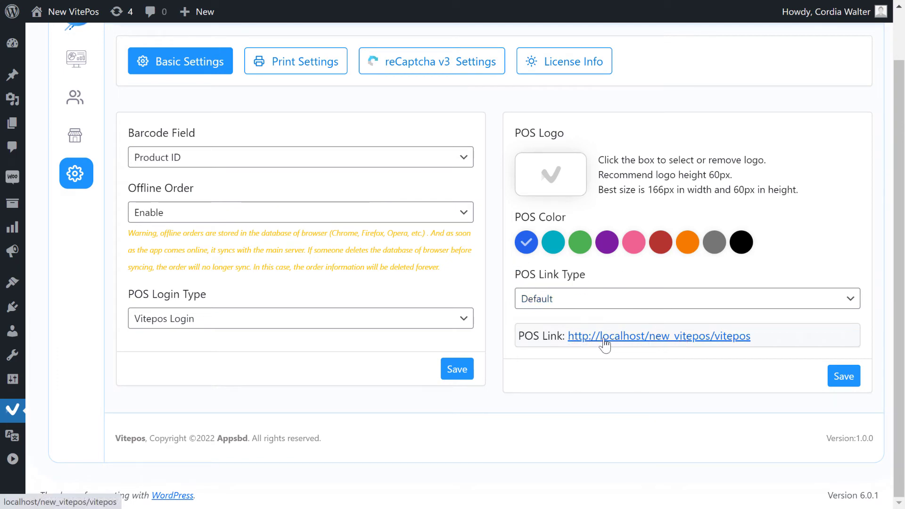
mouse_move(679, 346)
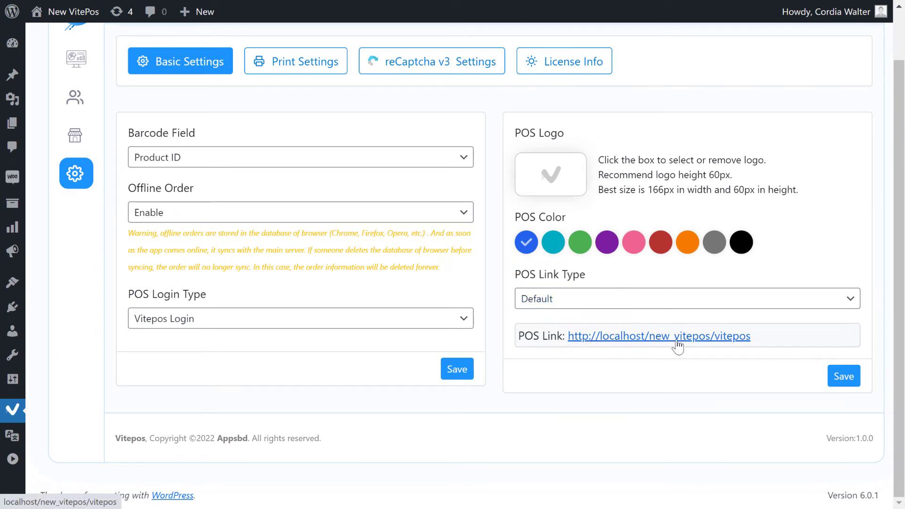
right_click(658, 336)
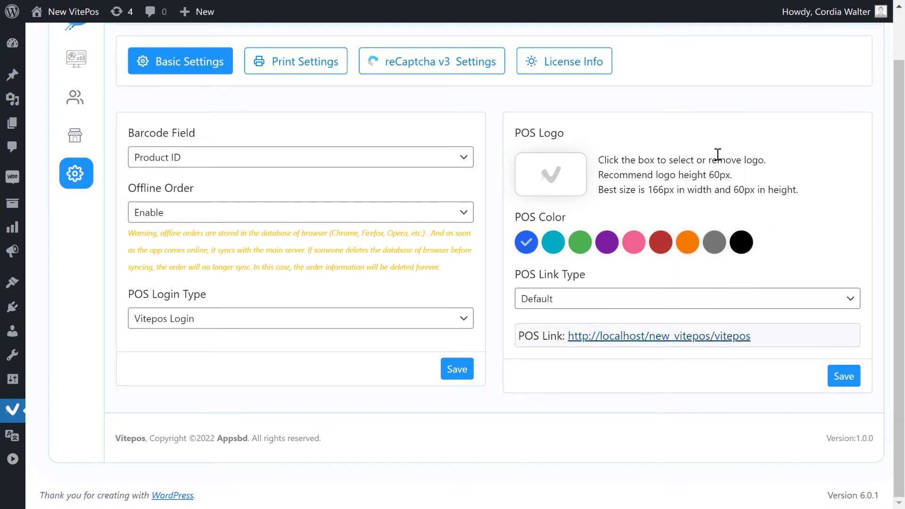
mouse_move(779, 304)
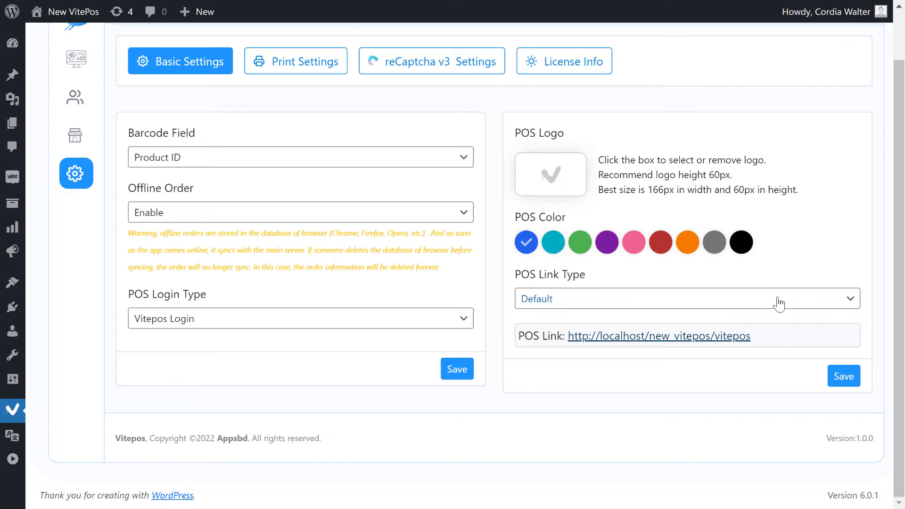
left_click(658, 335)
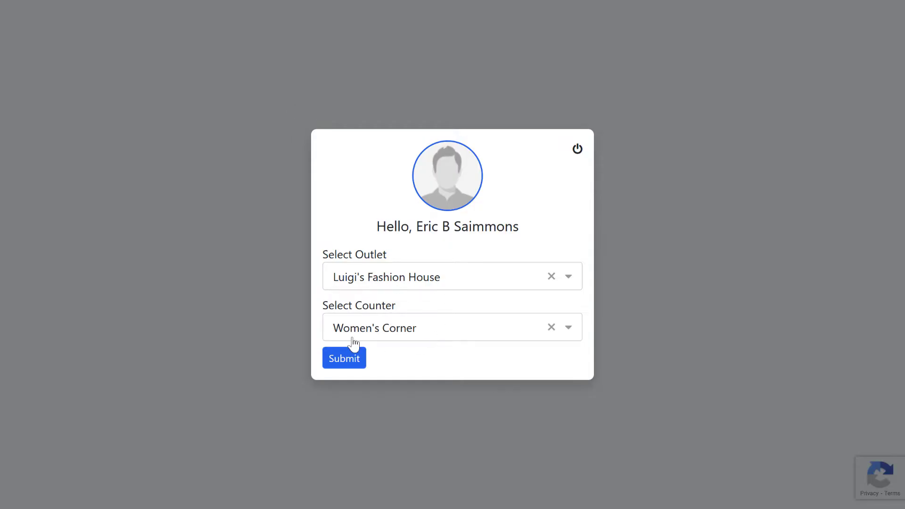
left_click(343, 358)
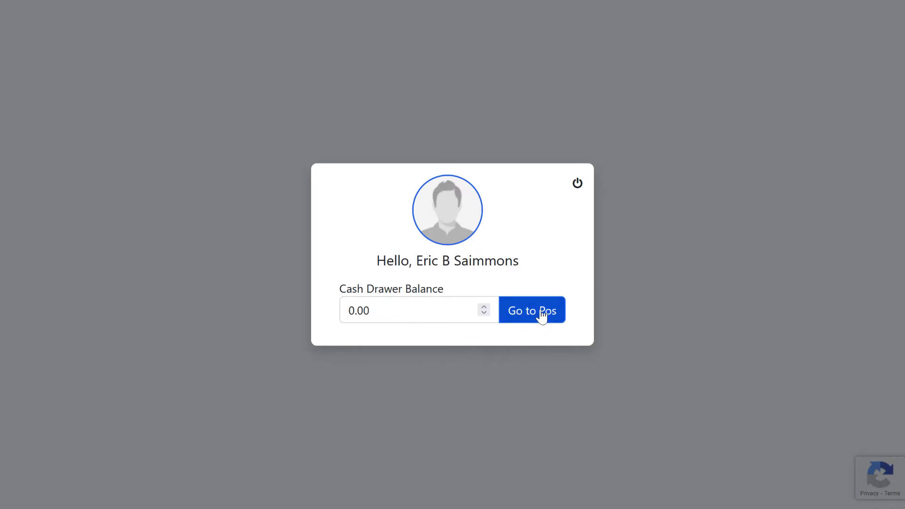
left_click(532, 310)
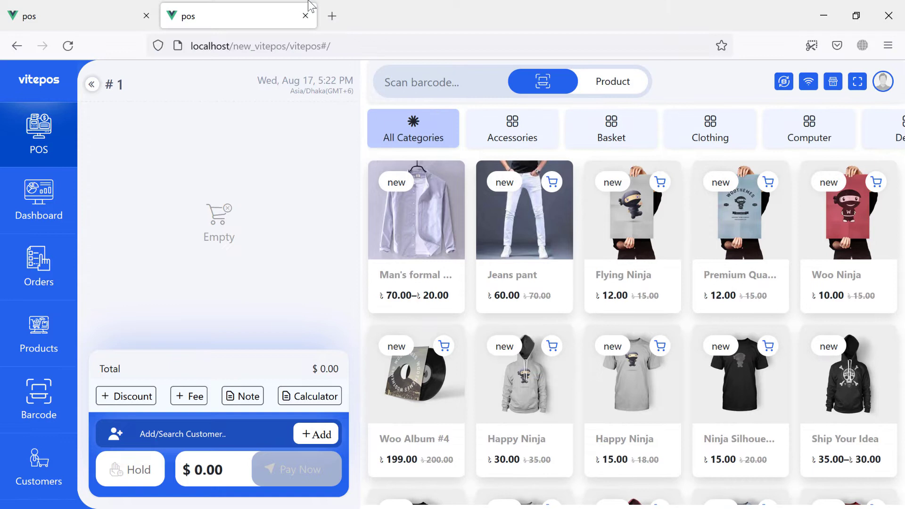
mouse_move(317, 46)
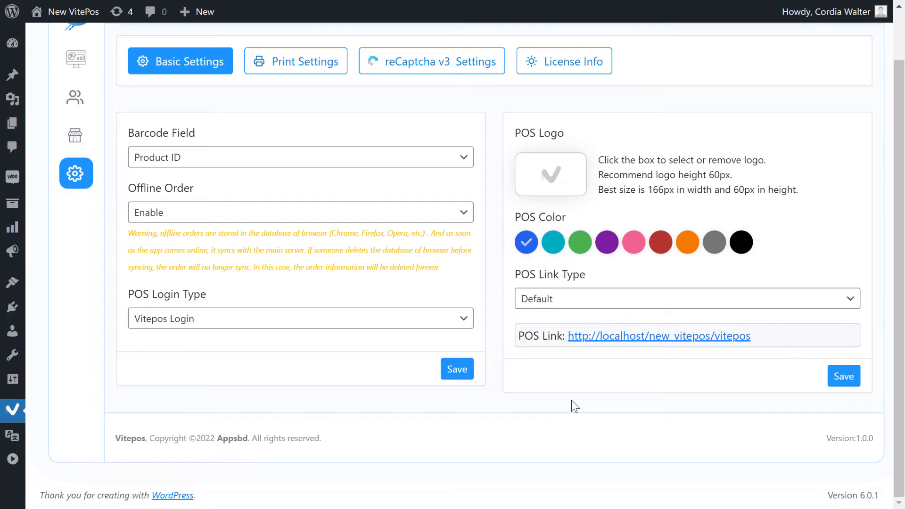
Set POS Link Type to Page, publish VitePos Page, choose it as POS Page and save
double_click(550, 274)
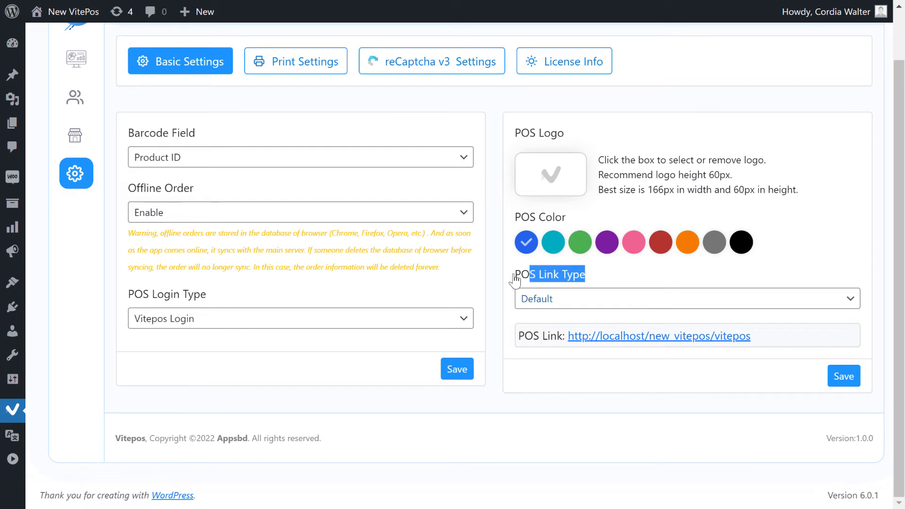
mouse_move(611, 287)
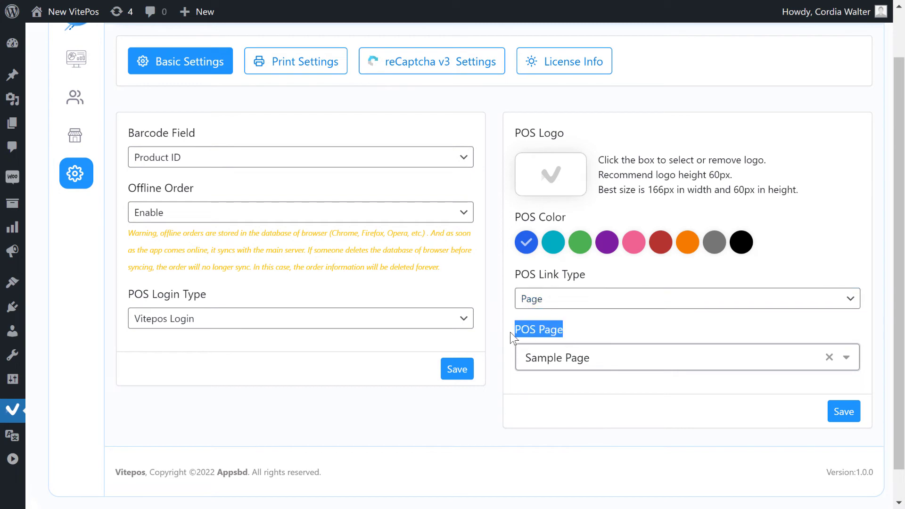
left_click(585, 357)
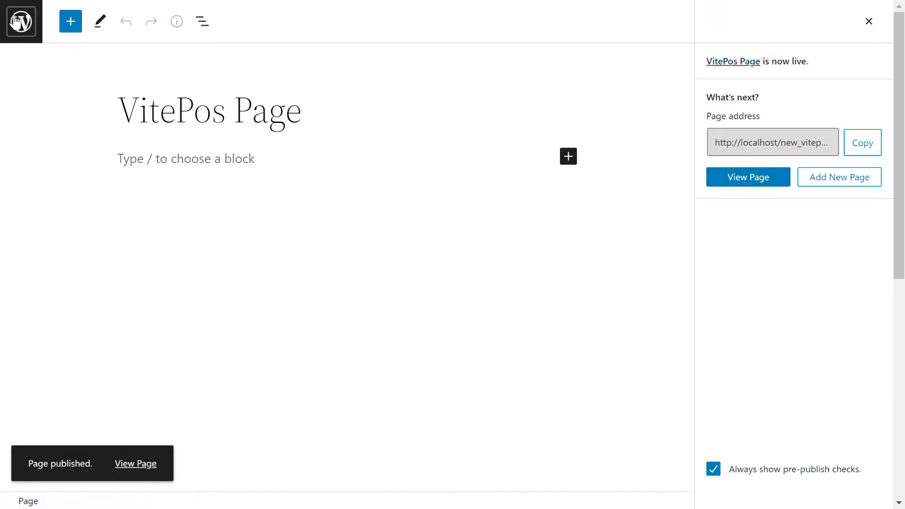
left_click(869, 21)
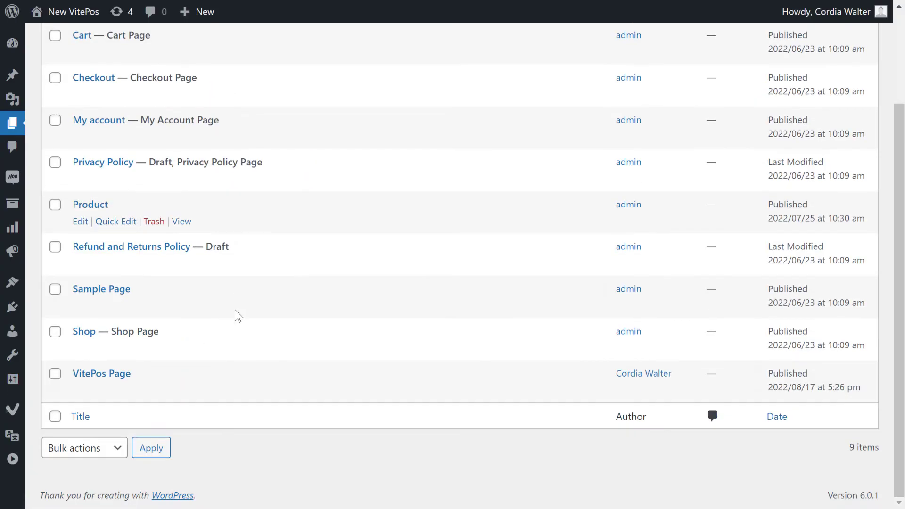
mouse_move(80, 416)
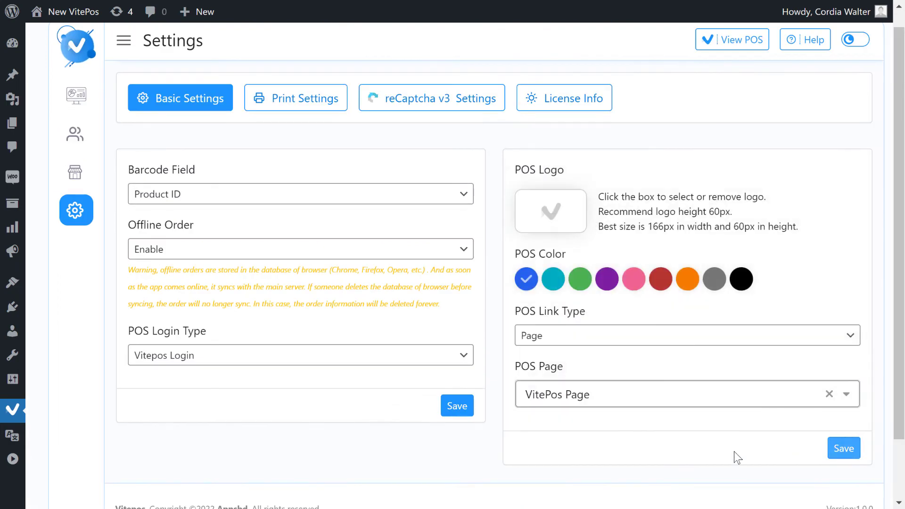
left_click(843, 448)
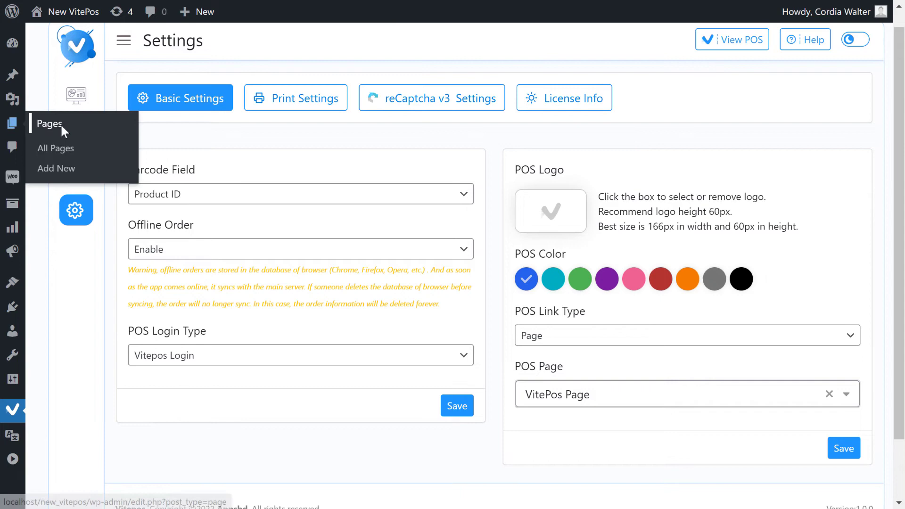
View VitePos Page from All Pages and choose the Women's Corner counter on the POS login
left_click(56, 148)
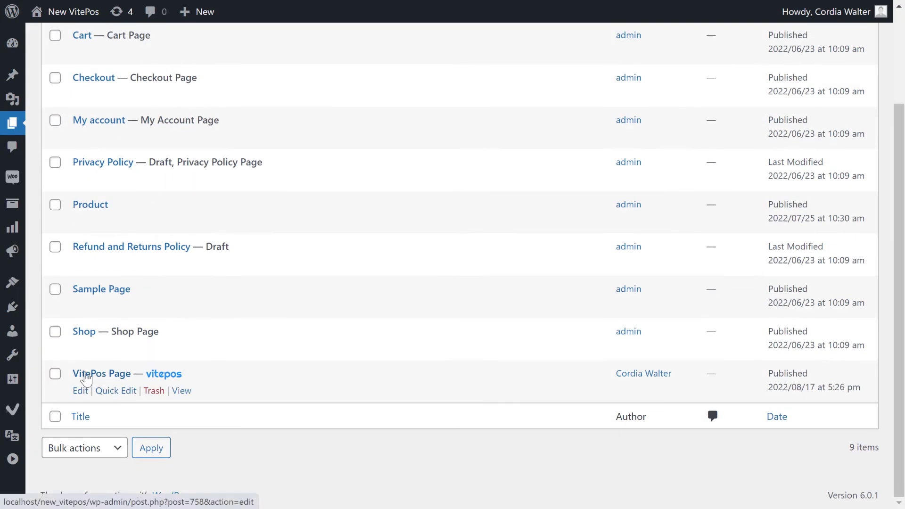
mouse_move(181, 391)
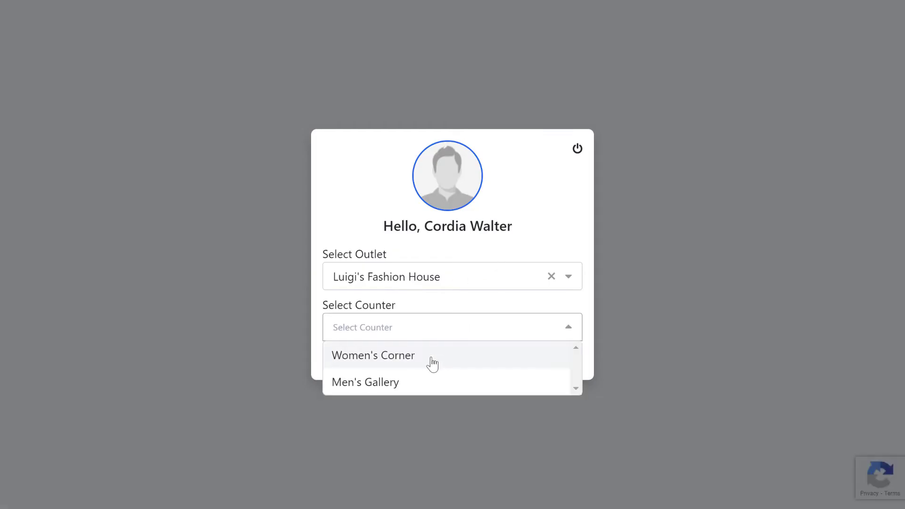
left_click(373, 355)
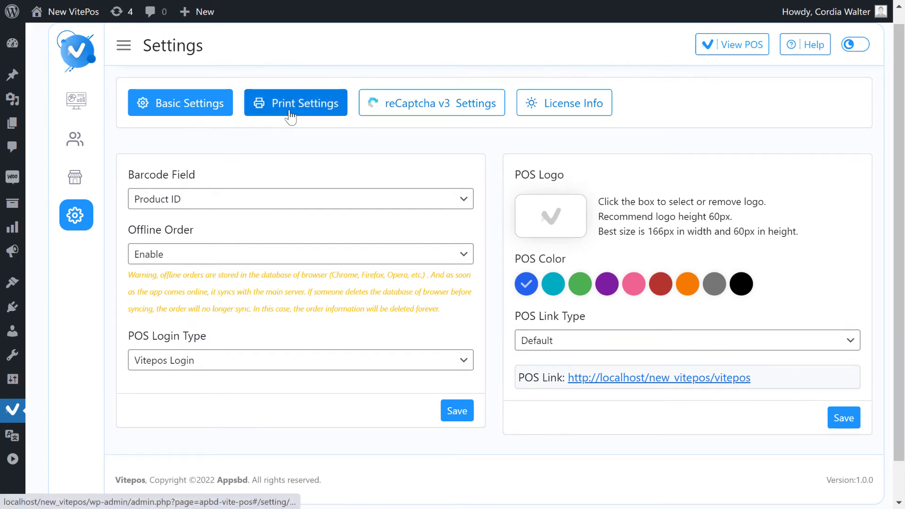
Go into the invoice Print Settings and expand the Header Panel options
left_click(296, 103)
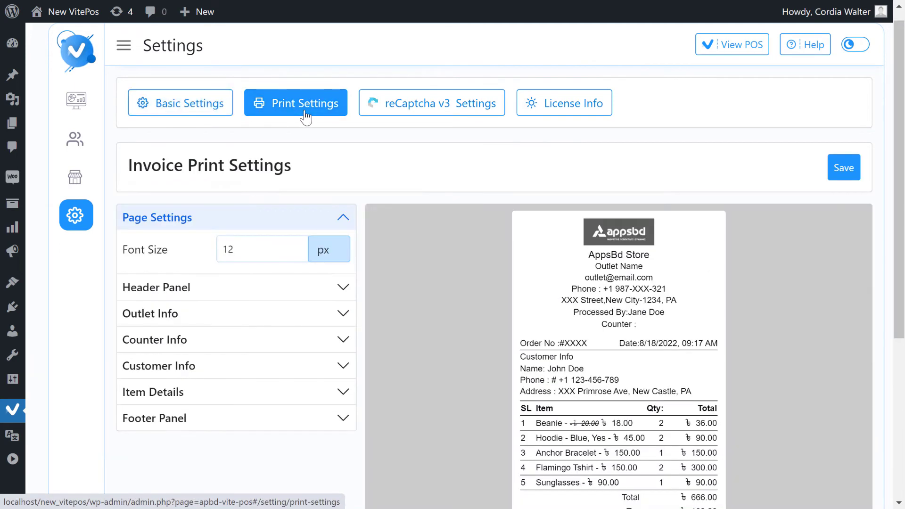
double_click(176, 166)
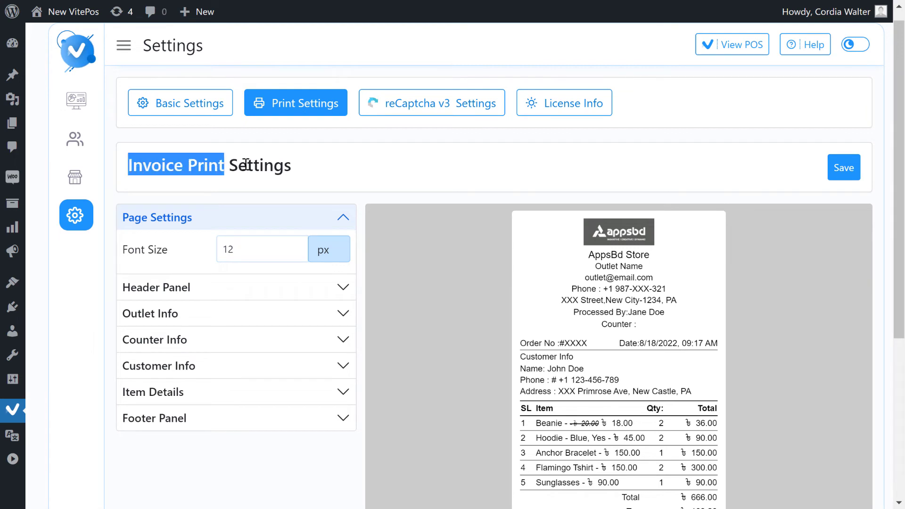
left_click(306, 168)
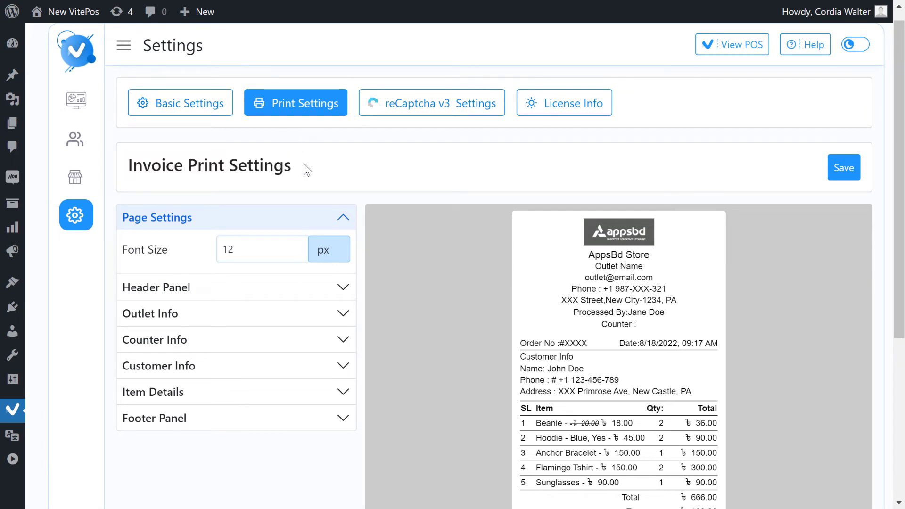
mouse_move(165, 314)
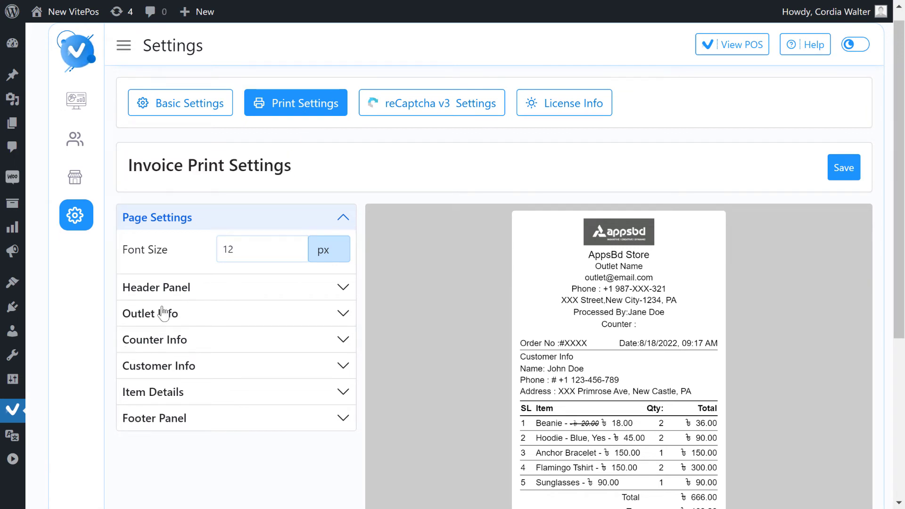
mouse_move(451, 284)
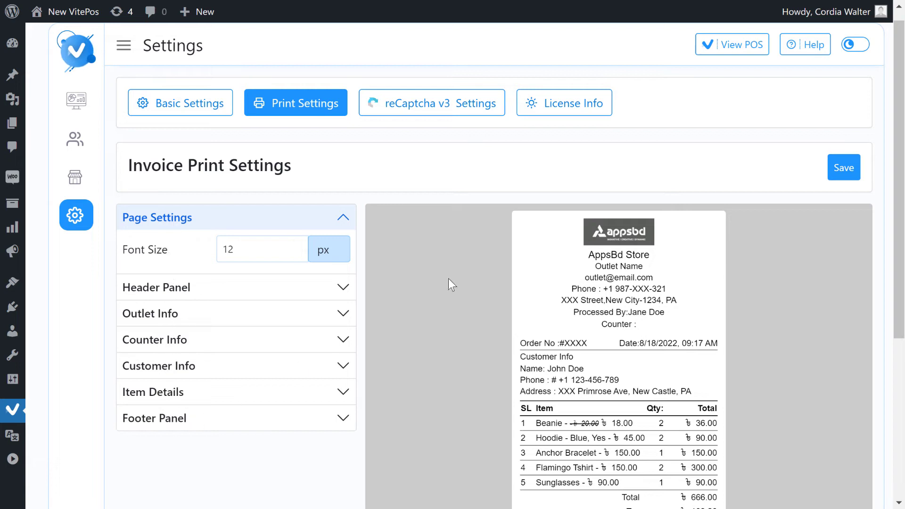
scroll("down", 3)
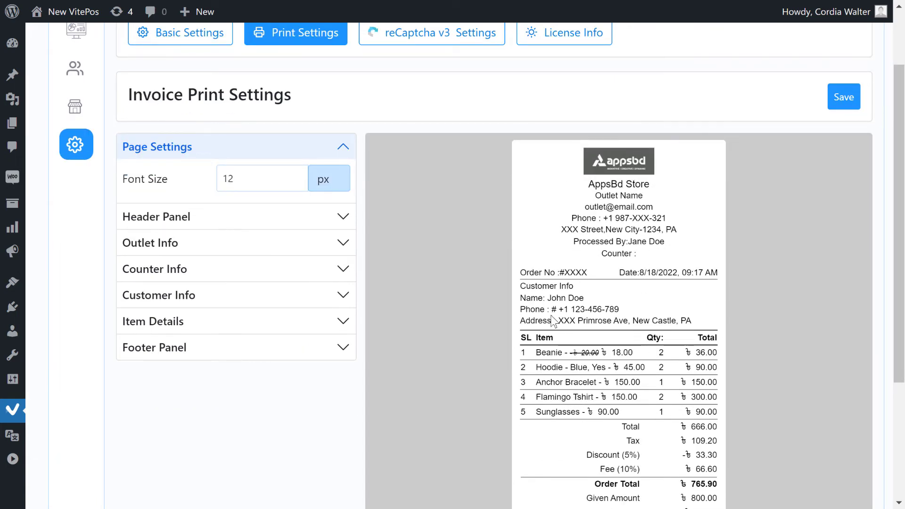
scroll("down", 3)
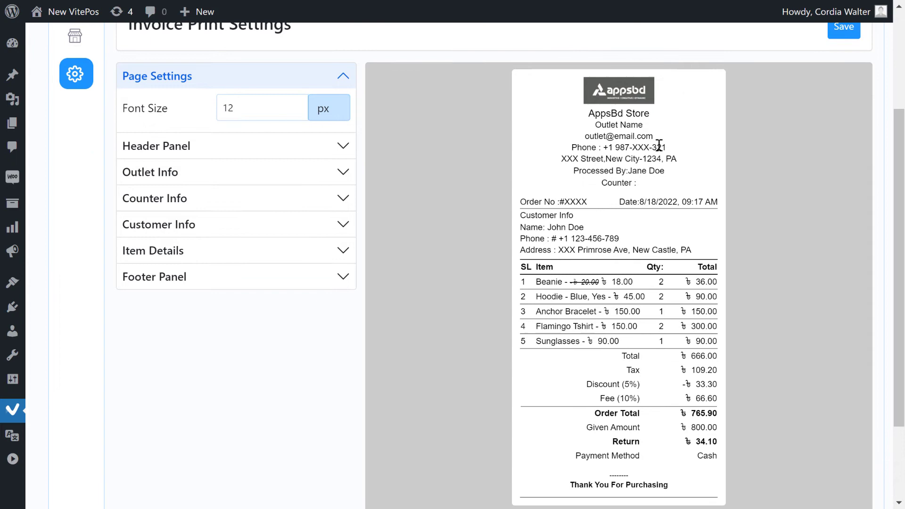
mouse_move(633, 365)
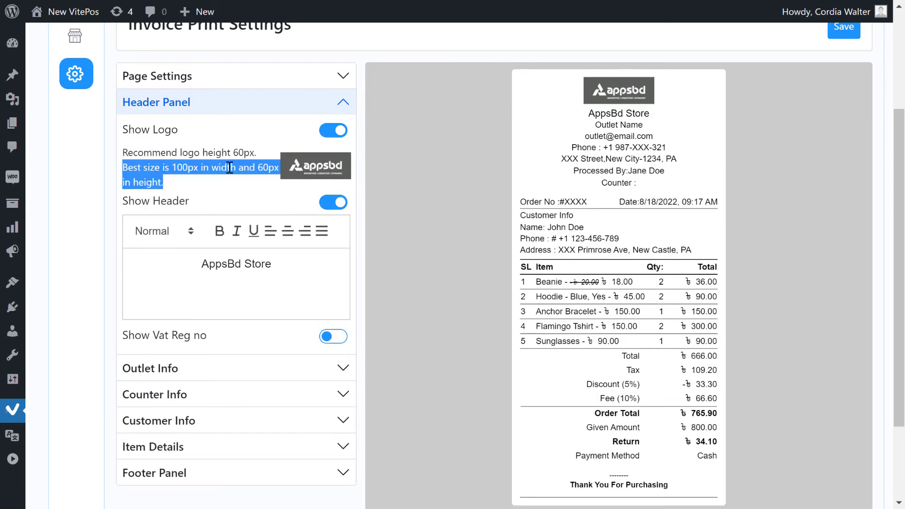
Set the Vite pos image as invoice logo, turn Show Header on, and reach the counter info options
left_click(315, 165)
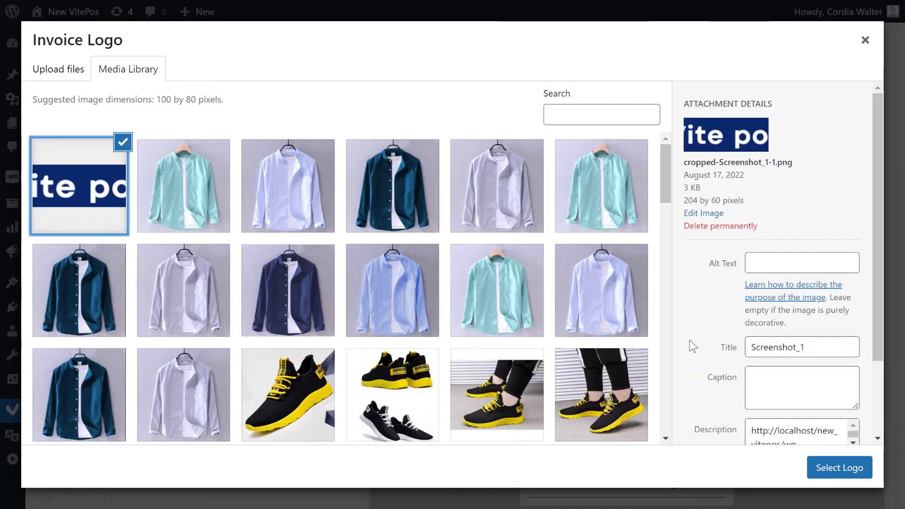
left_click(839, 468)
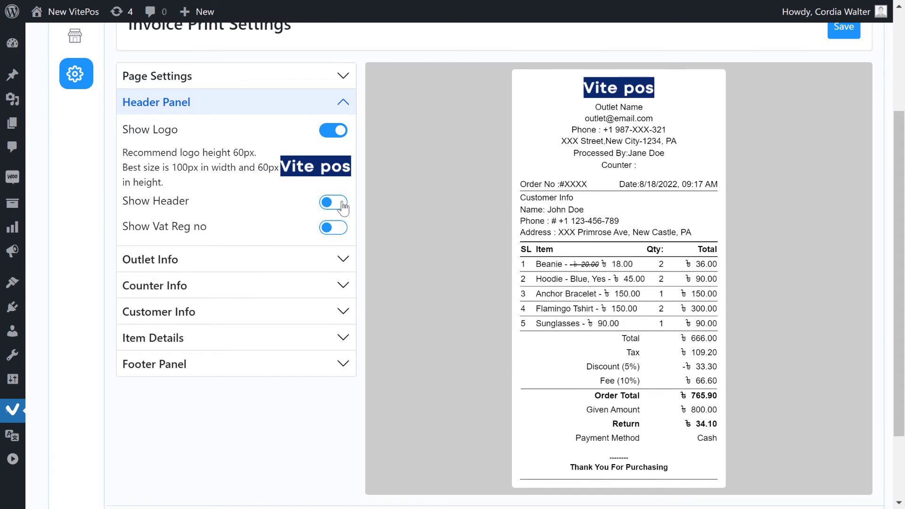
left_click(333, 202)
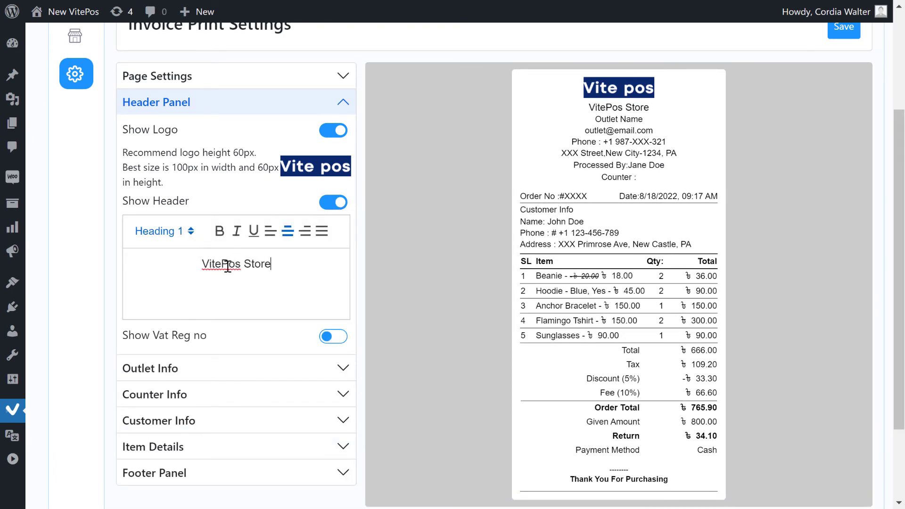
scroll("down", 3)
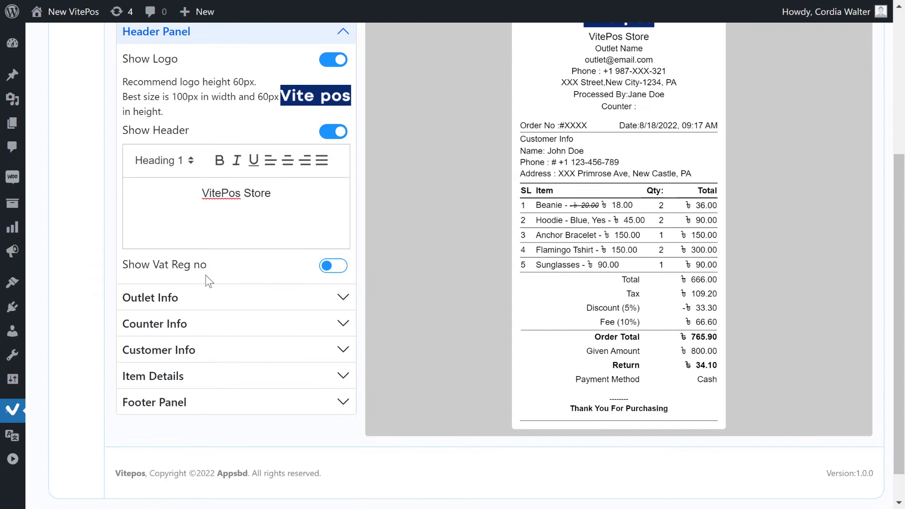
left_click(236, 297)
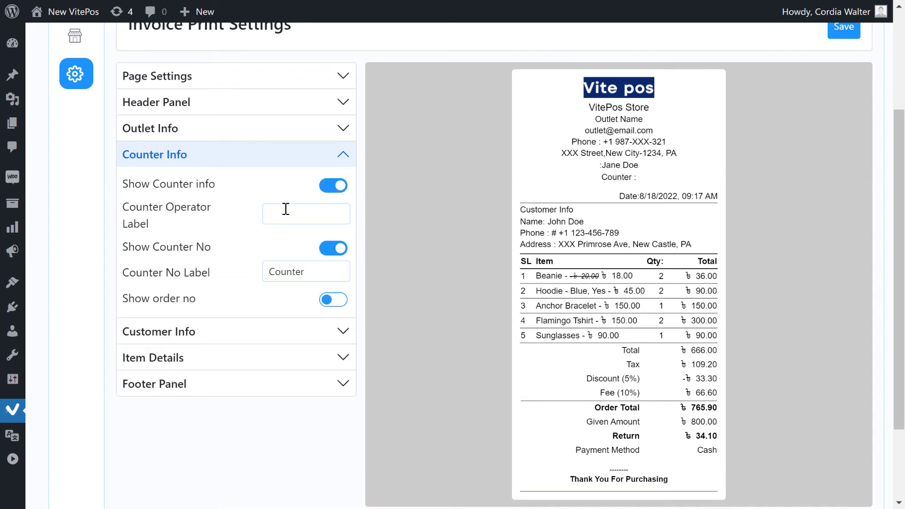
Enter 'Processed By' as the counter label and keep the customer name shown on the invoice
type("Processed By")
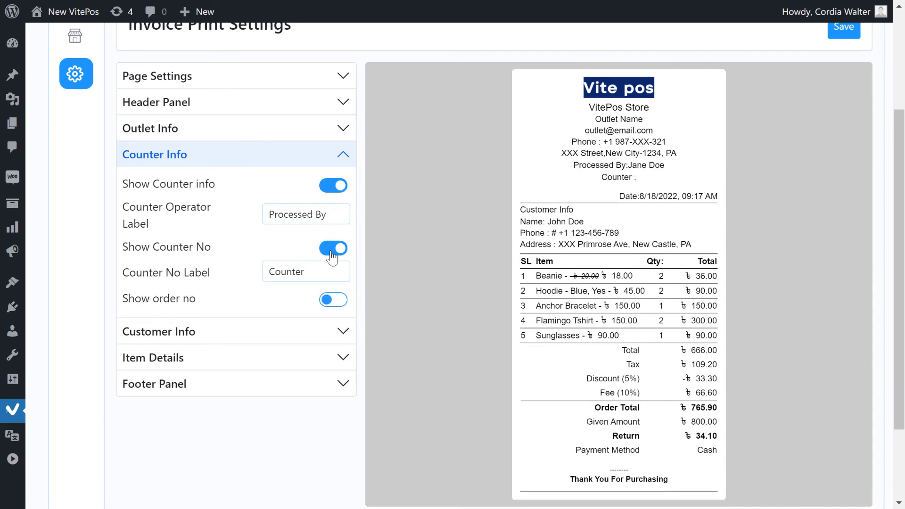
left_click(333, 299)
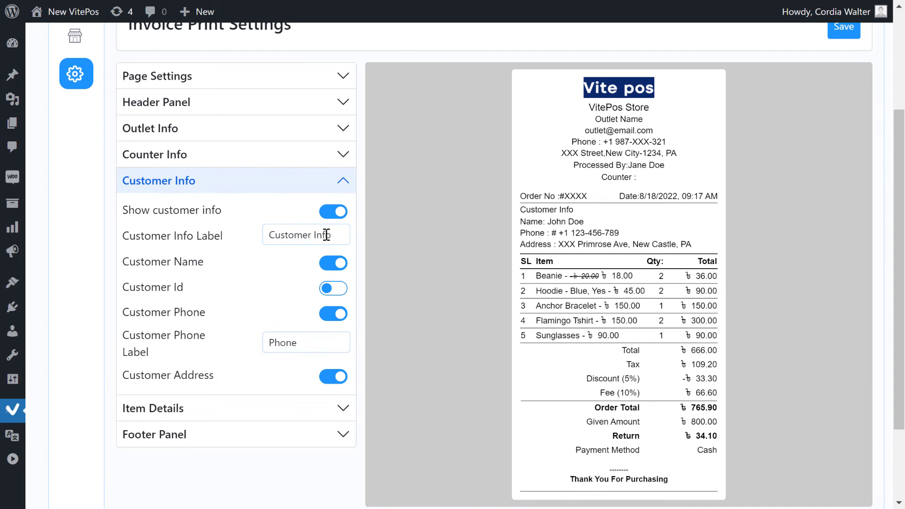
left_click(332, 262)
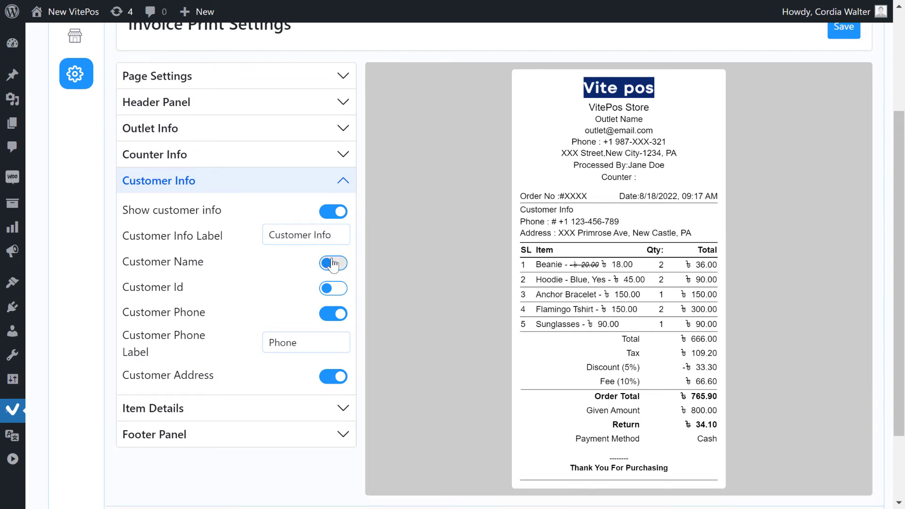
left_click(333, 263)
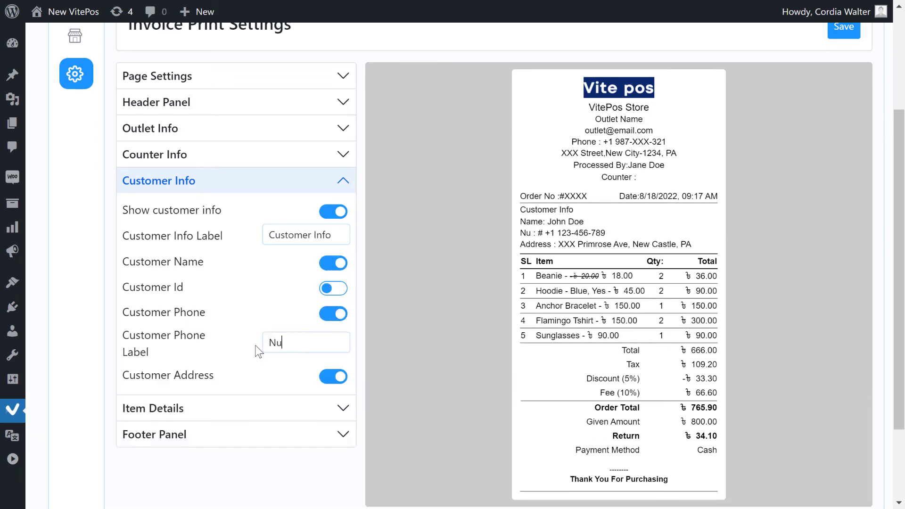
Review the item details options, save the invoice print settings and dismiss the success notice
scroll("down", 3)
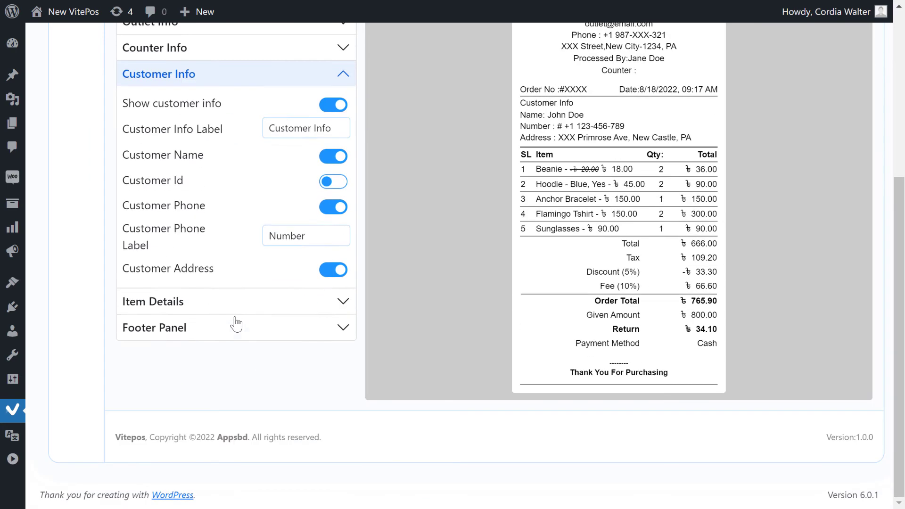
left_click(235, 301)
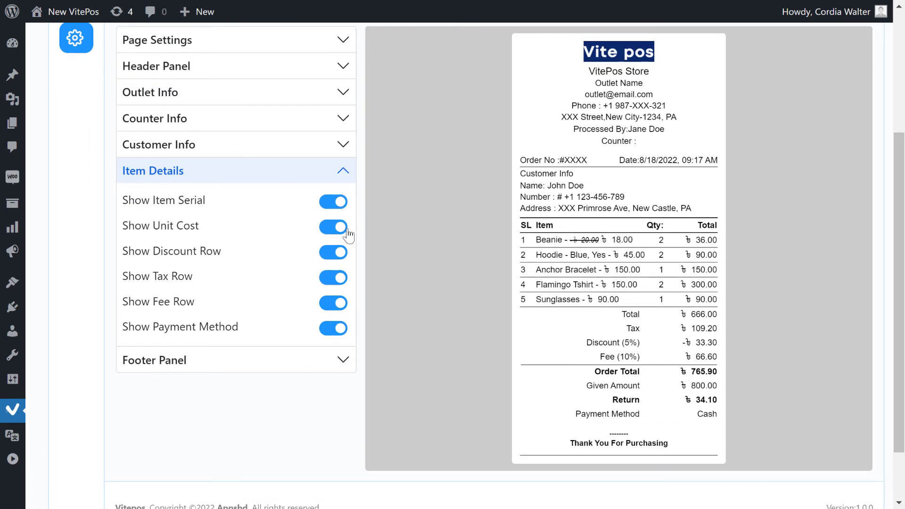
mouse_move(338, 284)
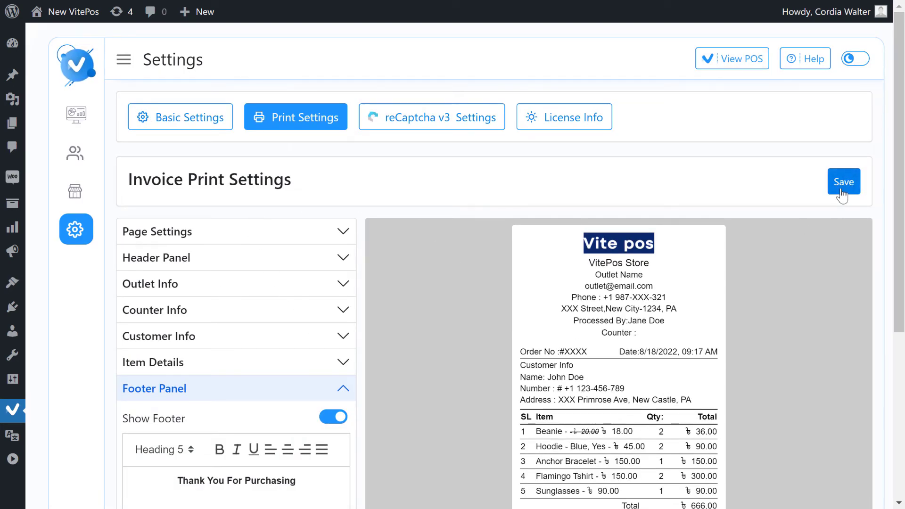
left_click(843, 181)
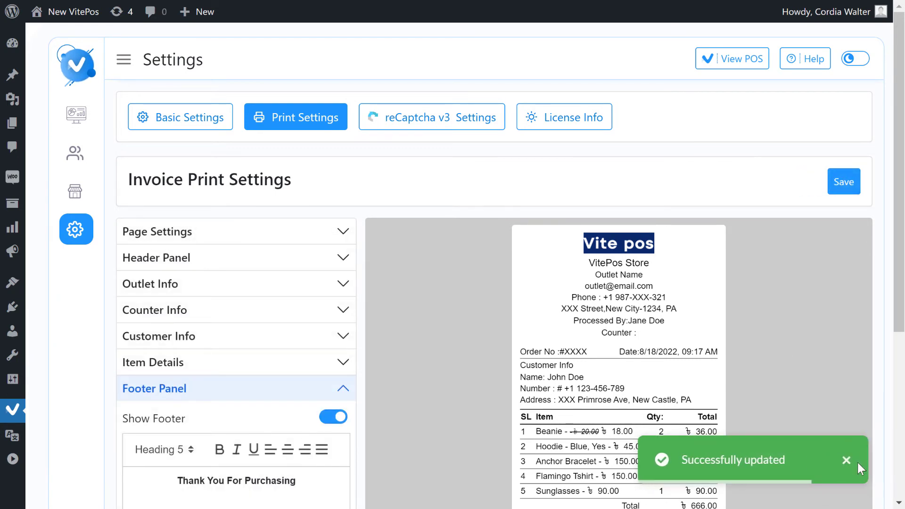
left_click(732, 59)
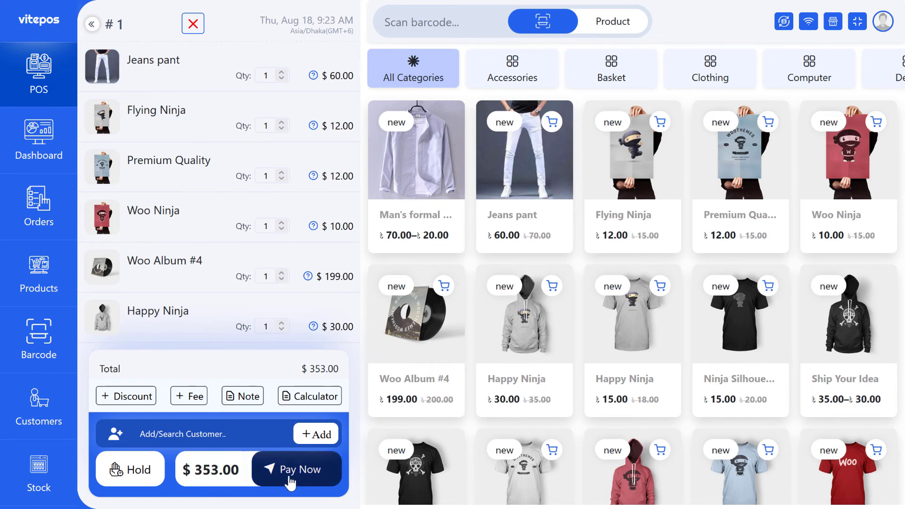
Pay the current order and preview its printed receipt in the new layout, then cancel the preview
left_click(296, 468)
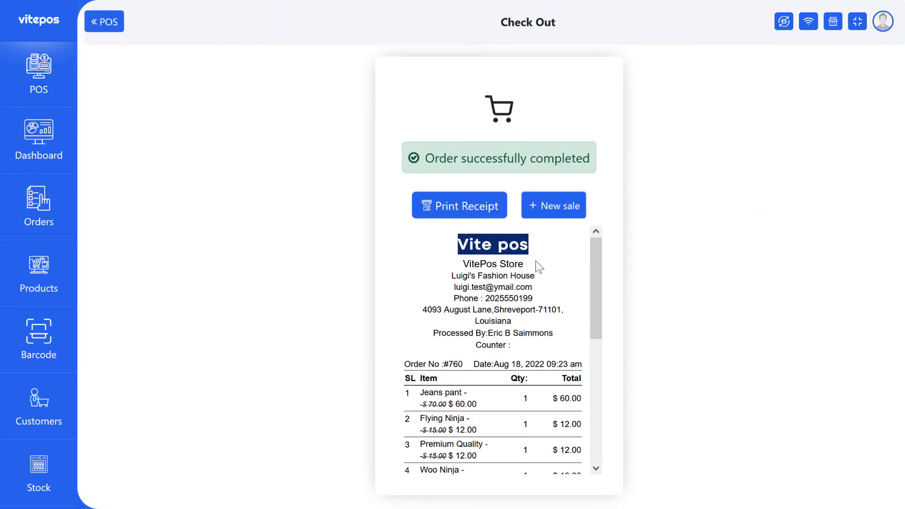
scroll("down", 3)
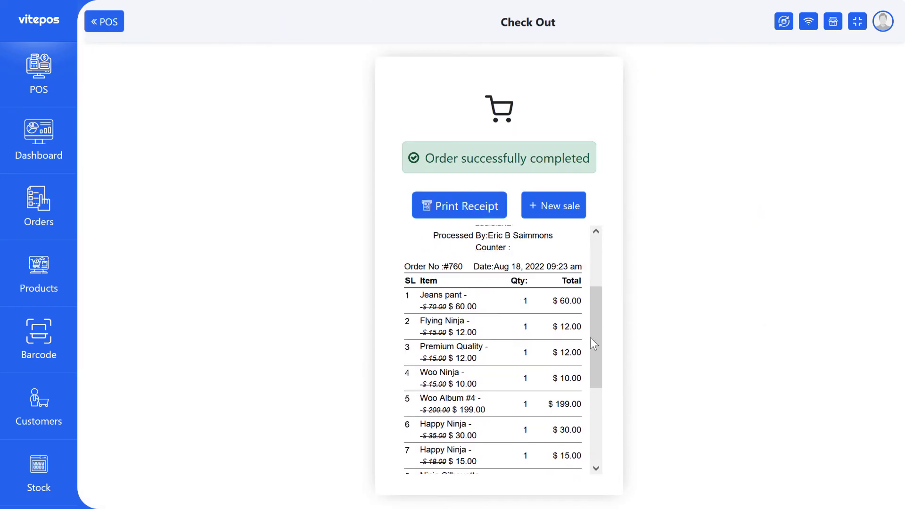
left_click(458, 205)
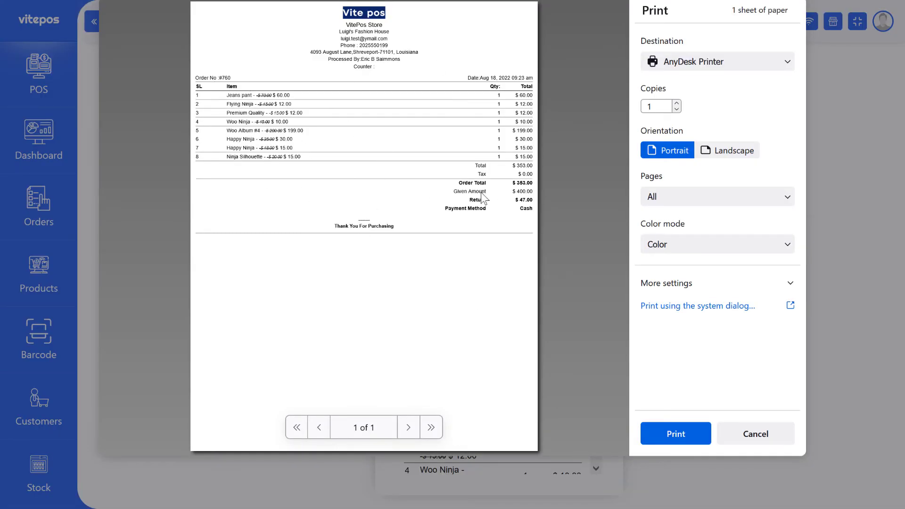
left_click(754, 434)
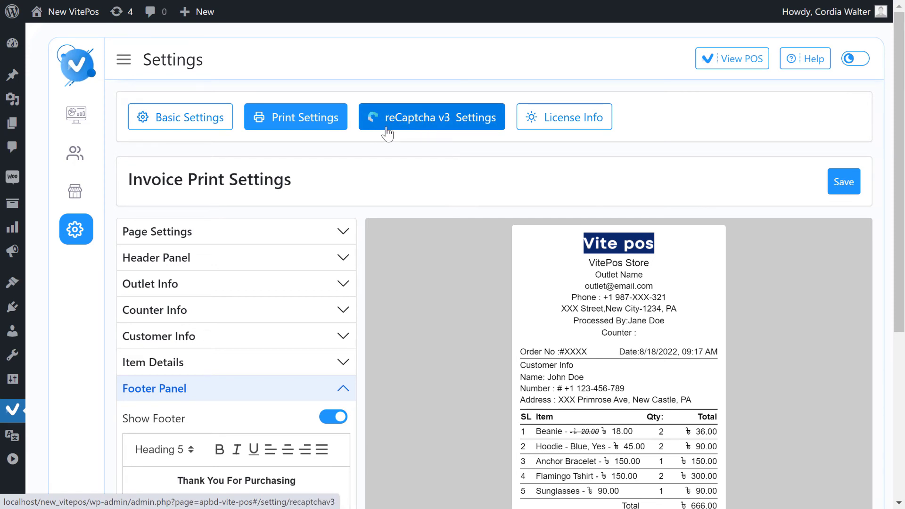
Switch on Enable reCaptcha V3 in the reCaptcha settings and save it
left_click(431, 117)
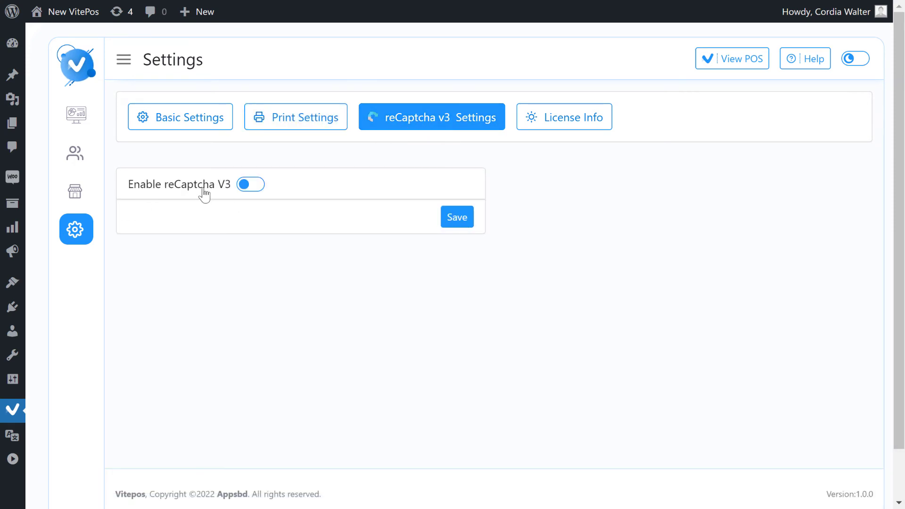
mouse_move(231, 196)
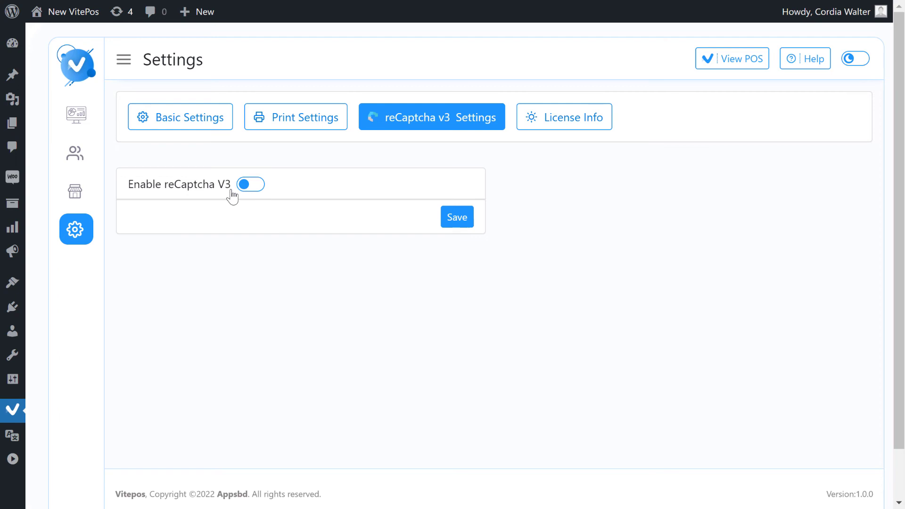
left_click(251, 185)
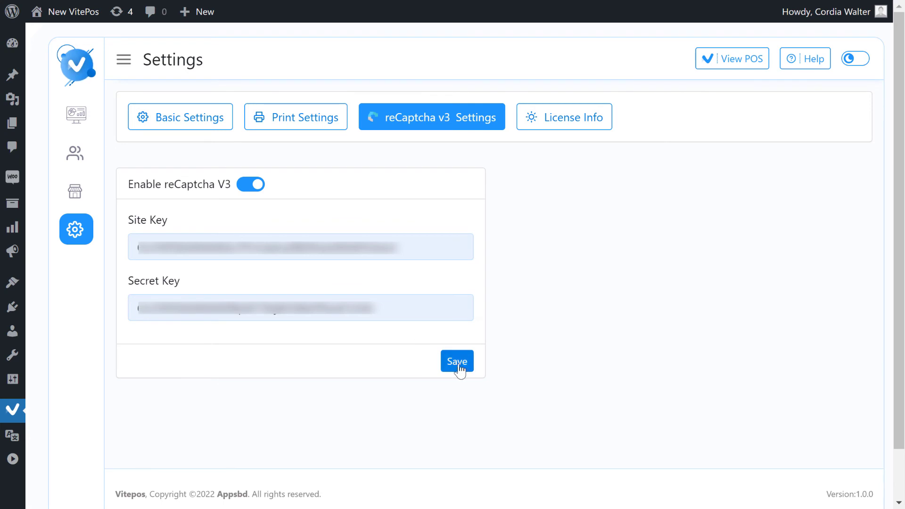
left_click(457, 360)
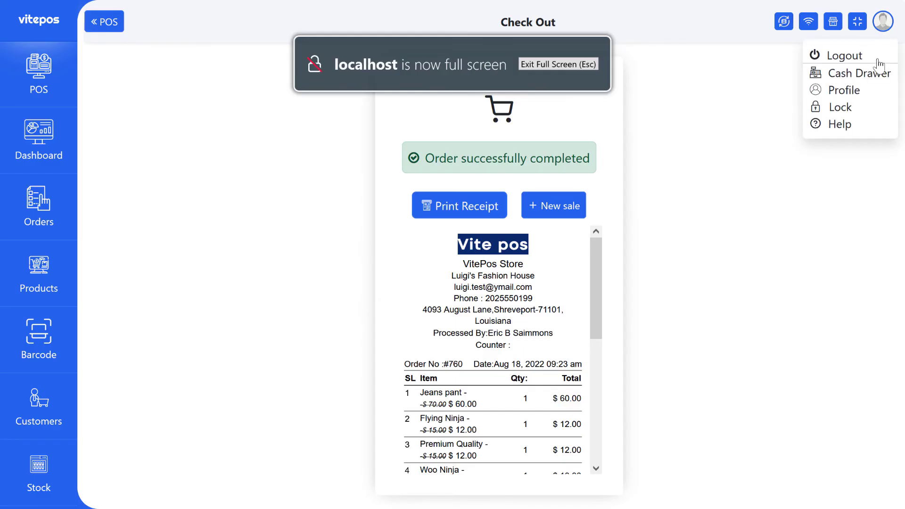
Log out of the POS and check the reCAPTCHA badge on the Sign In page
left_click(843, 55)
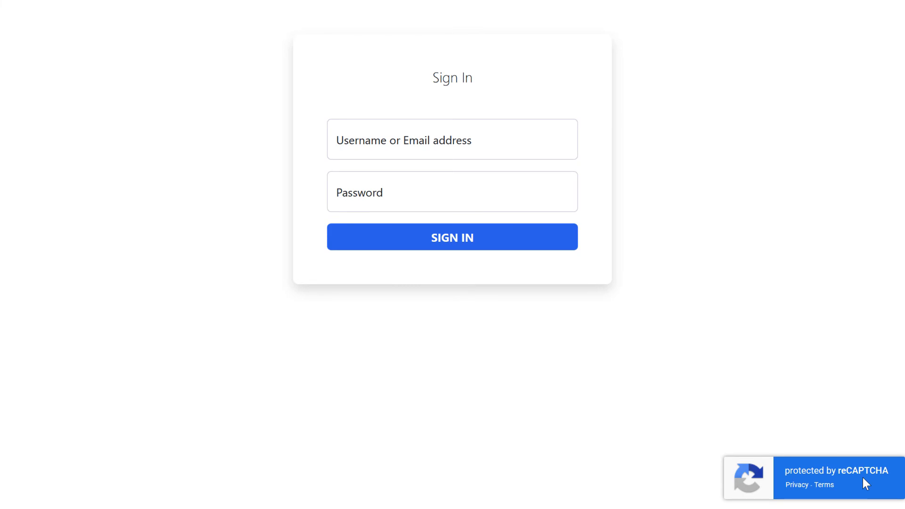
mouse_move(764, 485)
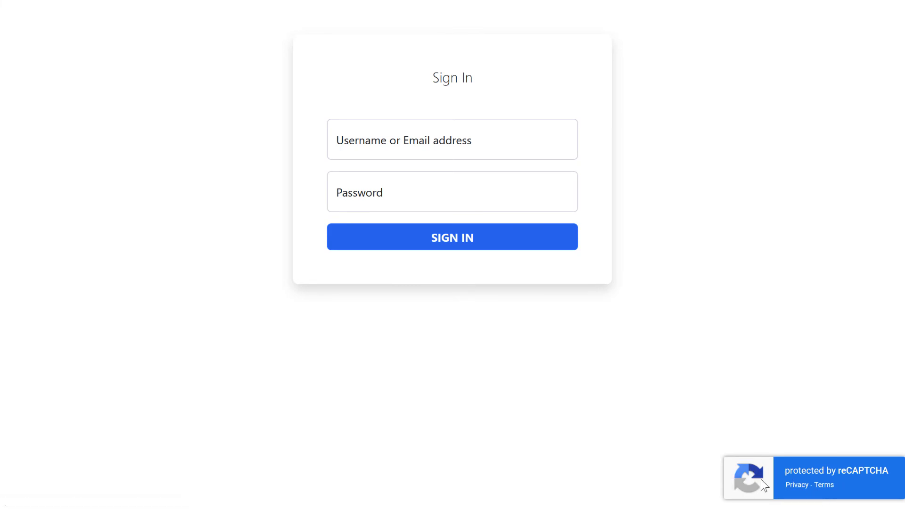
mouse_move(853, 481)
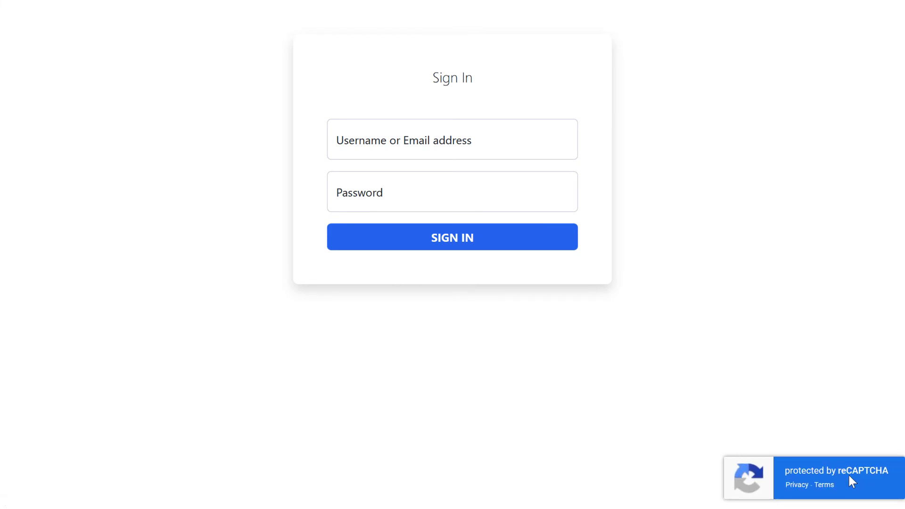
left_click(452, 237)
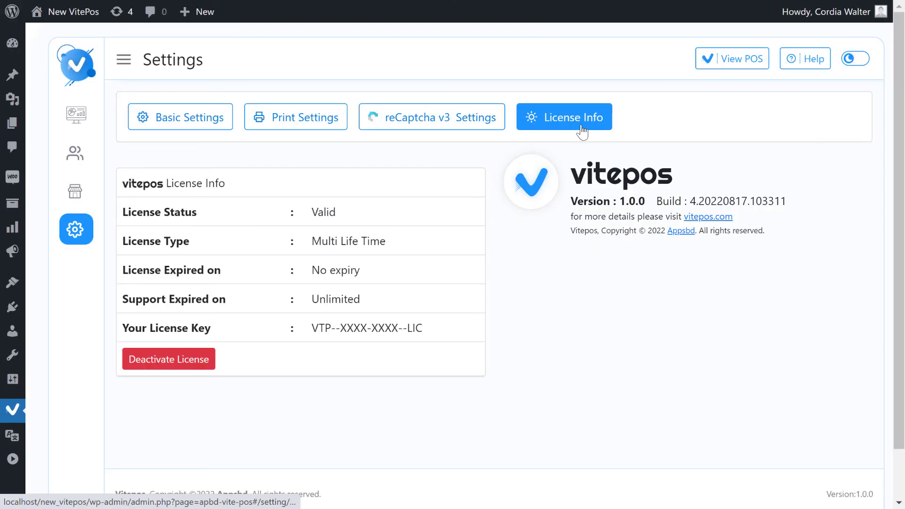
Show License Info and highlight the no-expiry row of the Multi Life Time license
double_click(158, 212)
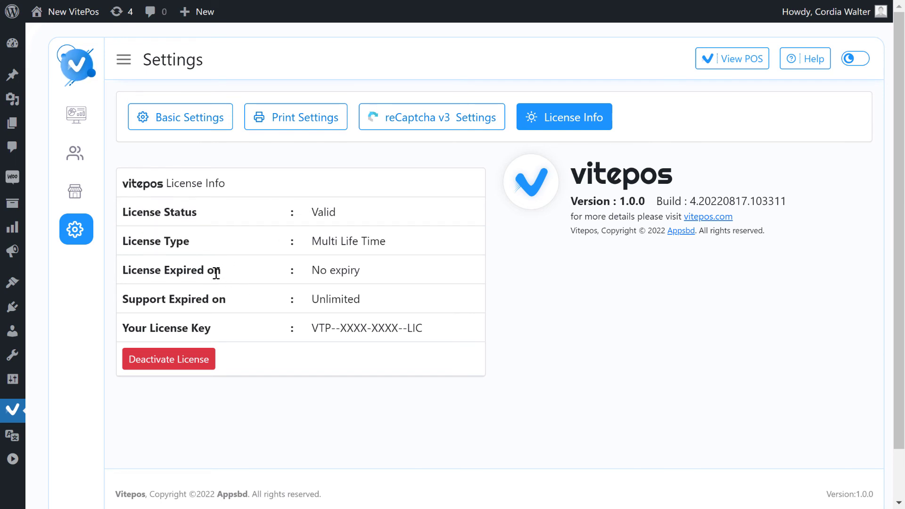
double_click(173, 299)
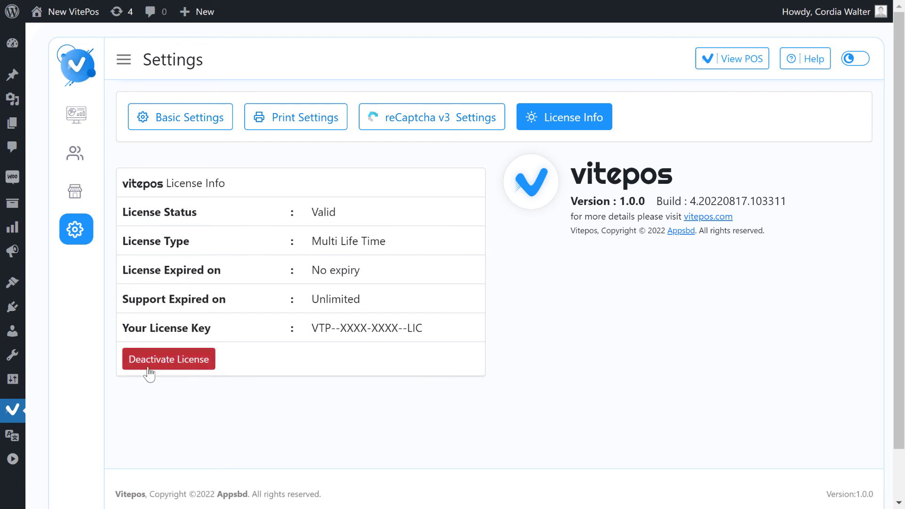
mouse_move(182, 373)
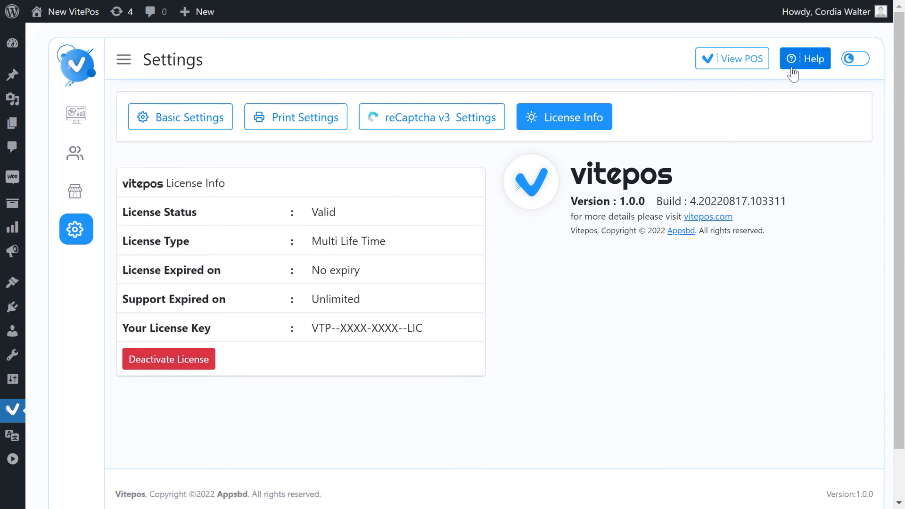
left_click(805, 59)
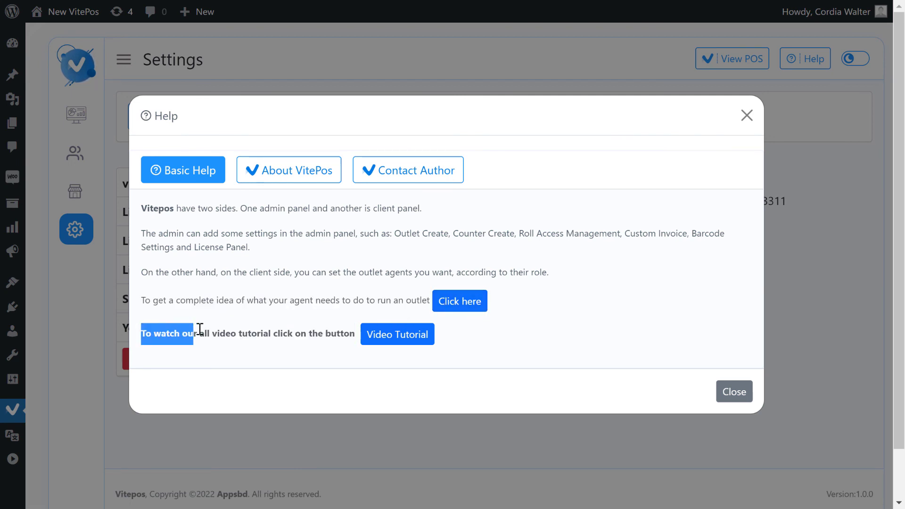
mouse_move(288, 170)
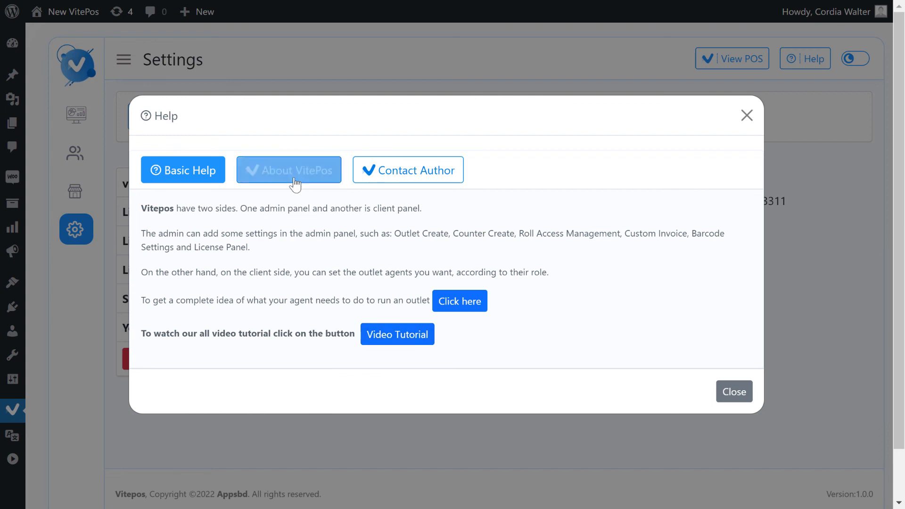
left_click(408, 170)
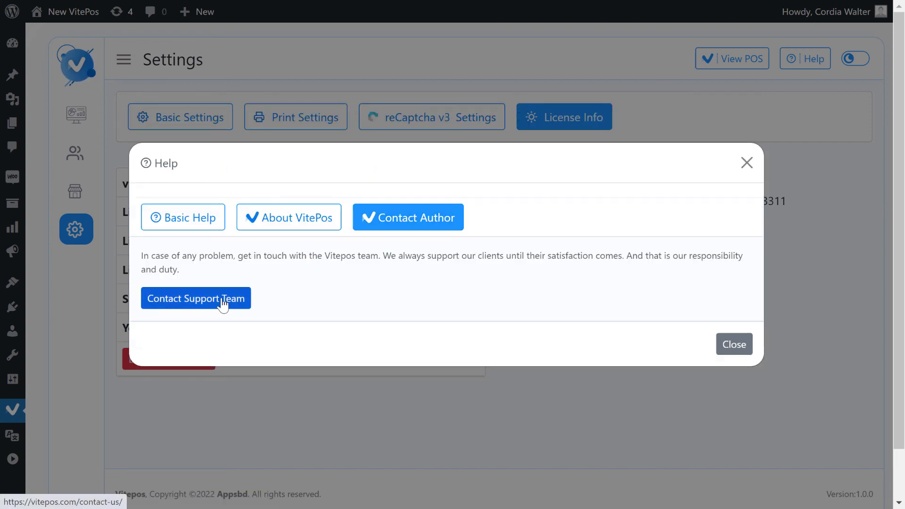
mouse_move(748, 165)
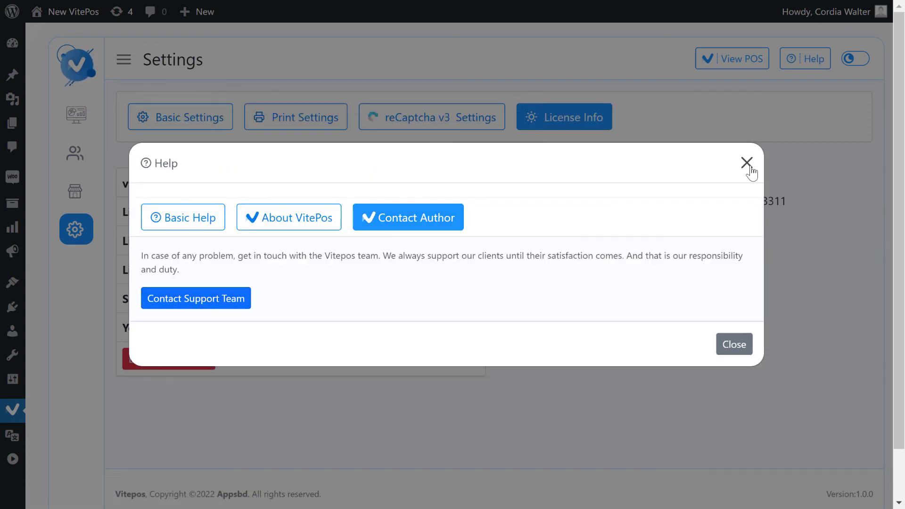
left_click(746, 163)
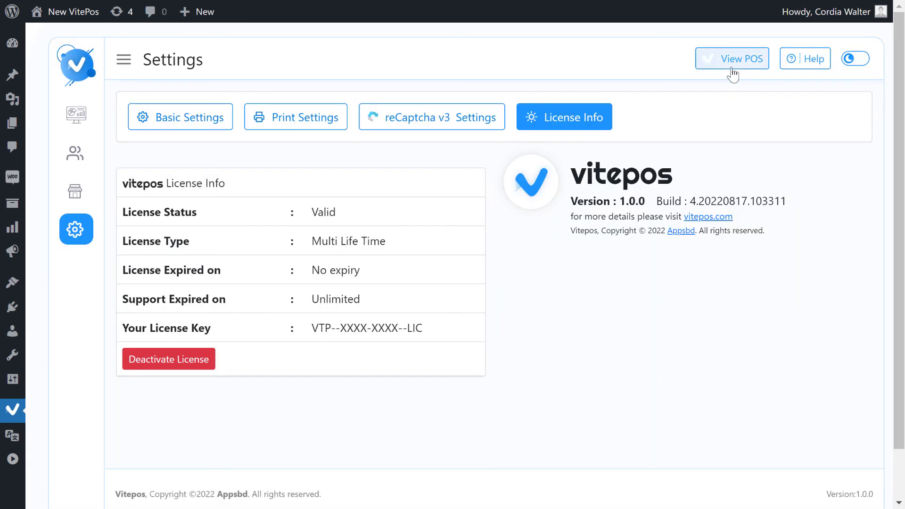
mouse_move(732, 59)
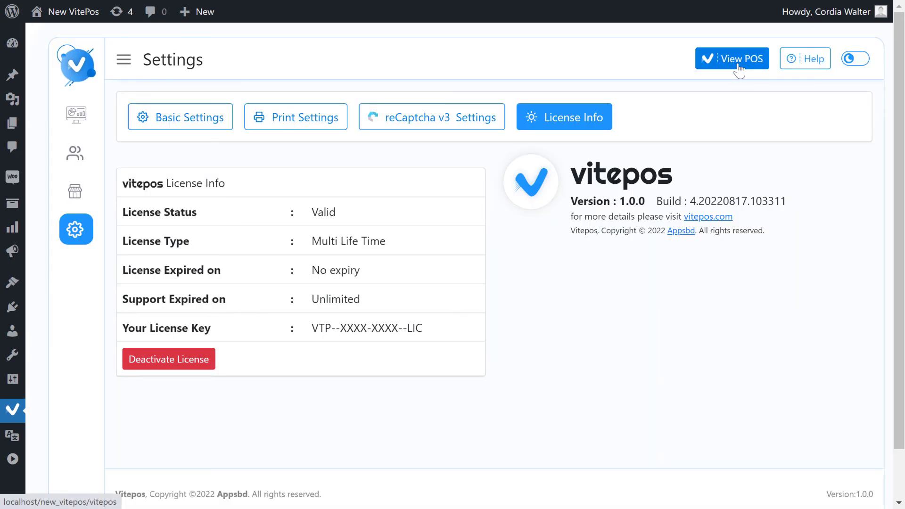
Enter the POS via View POS, choosing the Women's Corner counter
left_click(732, 59)
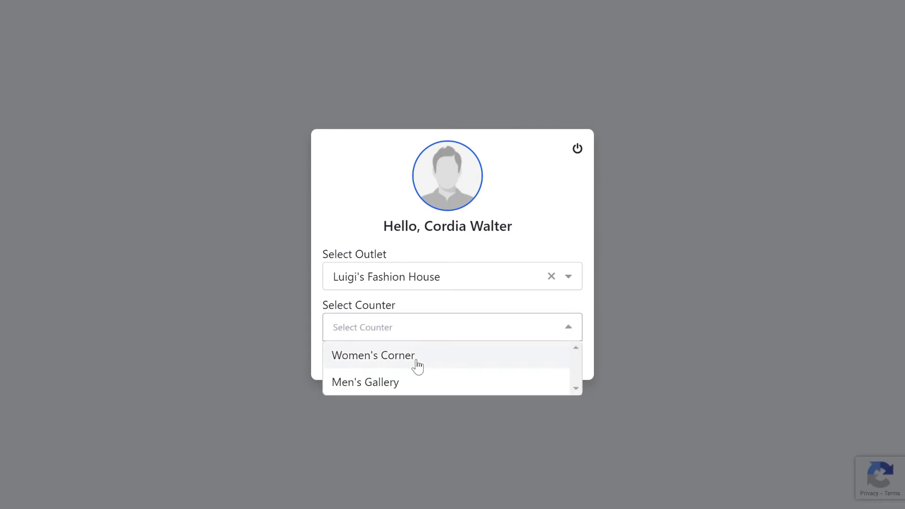
left_click(365, 382)
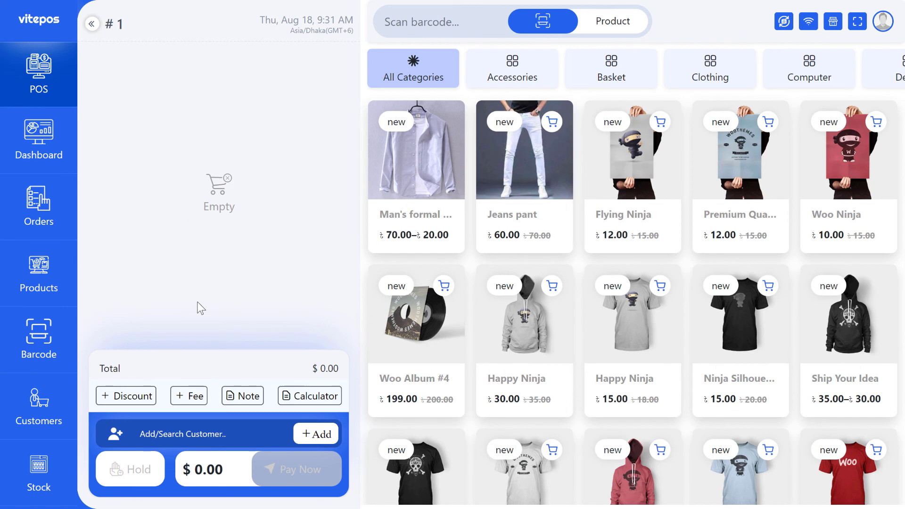
mouse_move(98, 93)
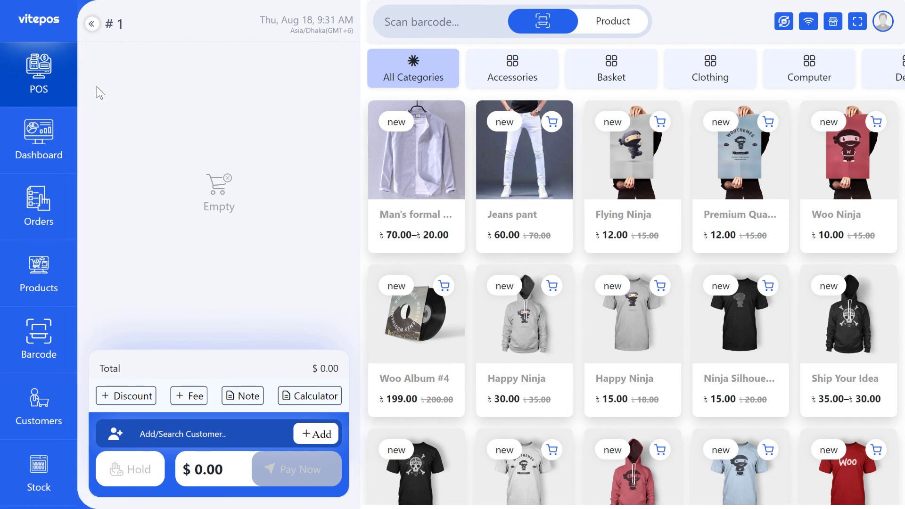